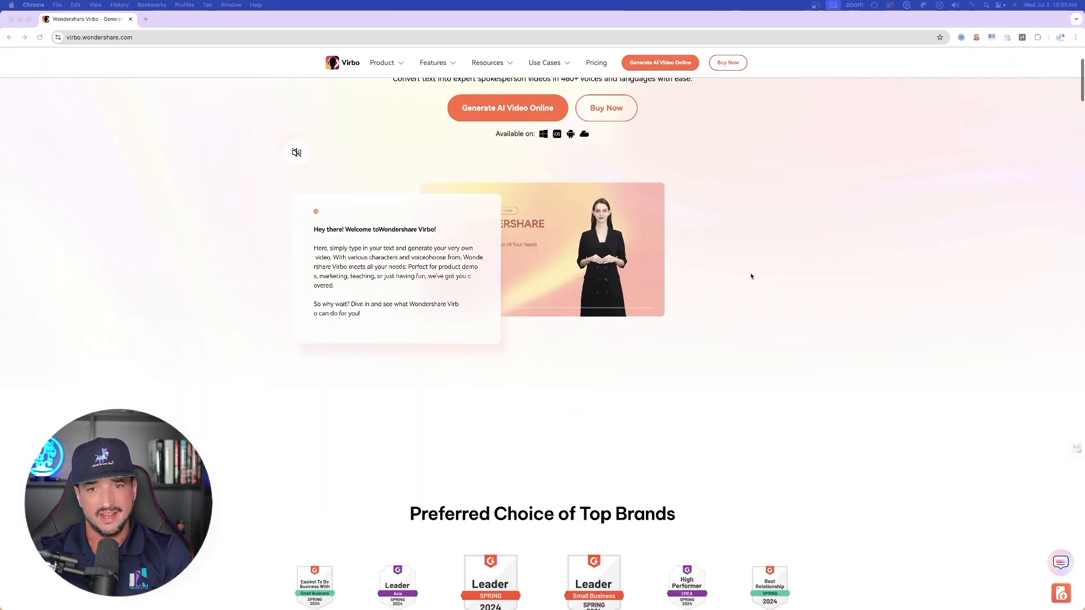
- Tour Virbo's feature and use-case pages from the site navigation
scroll("down", 3)
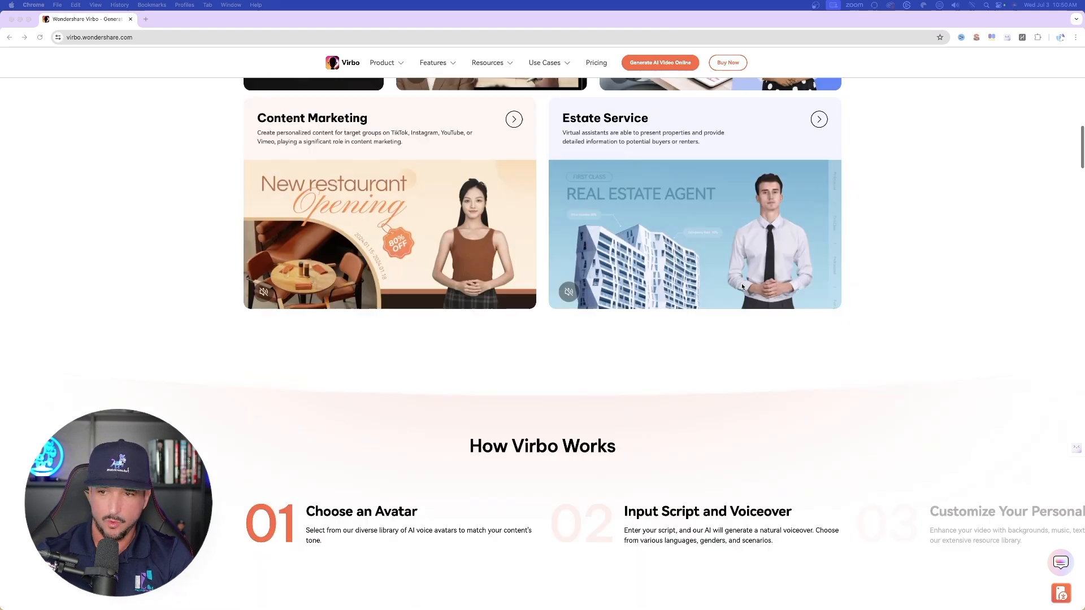
scroll("down", 3)
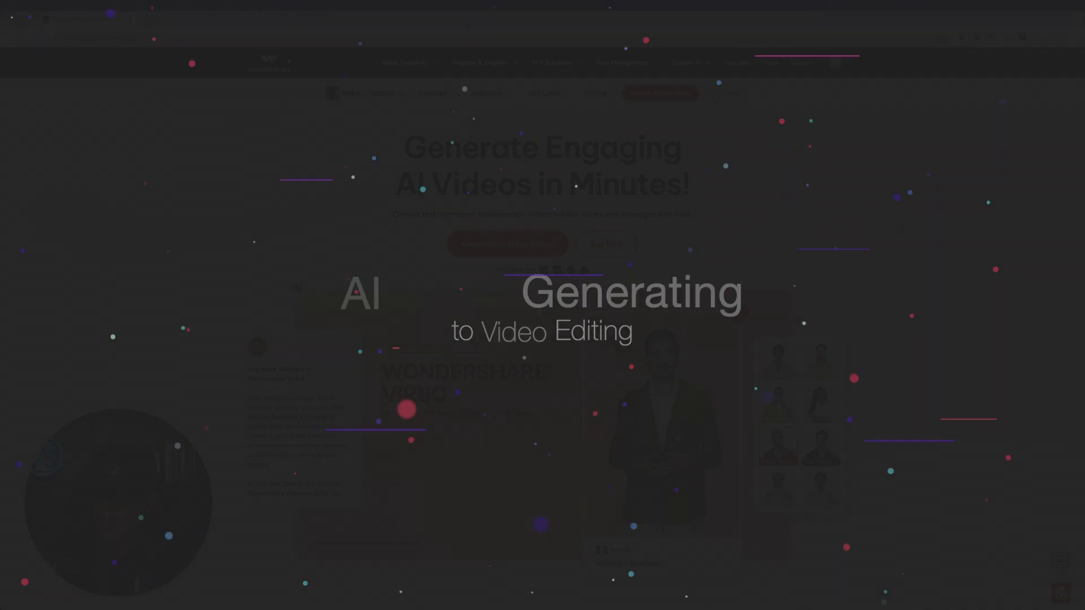
left_click(434, 94)
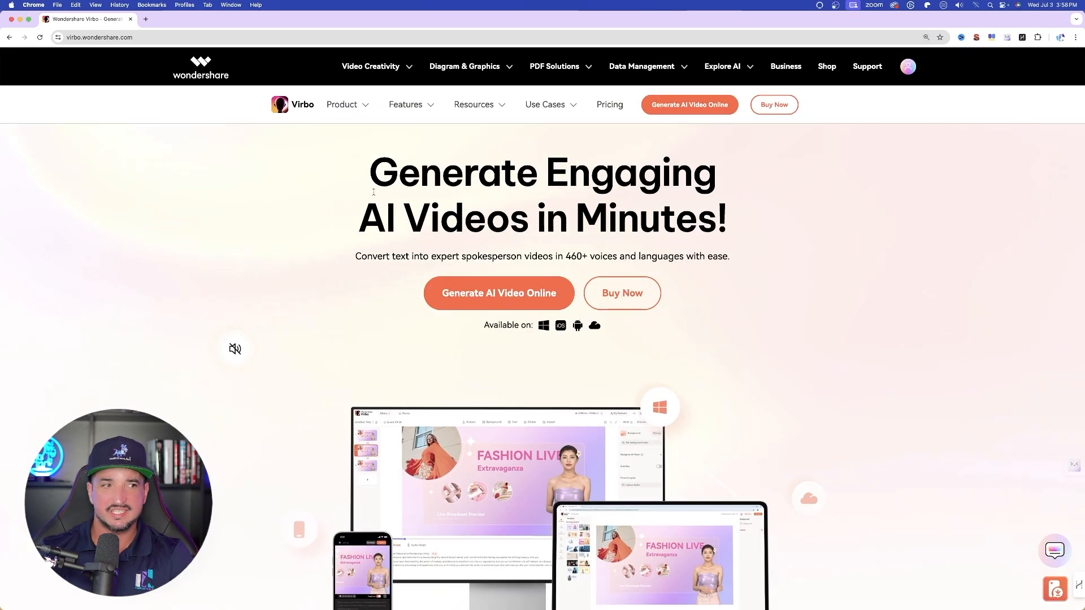
left_click(473, 104)
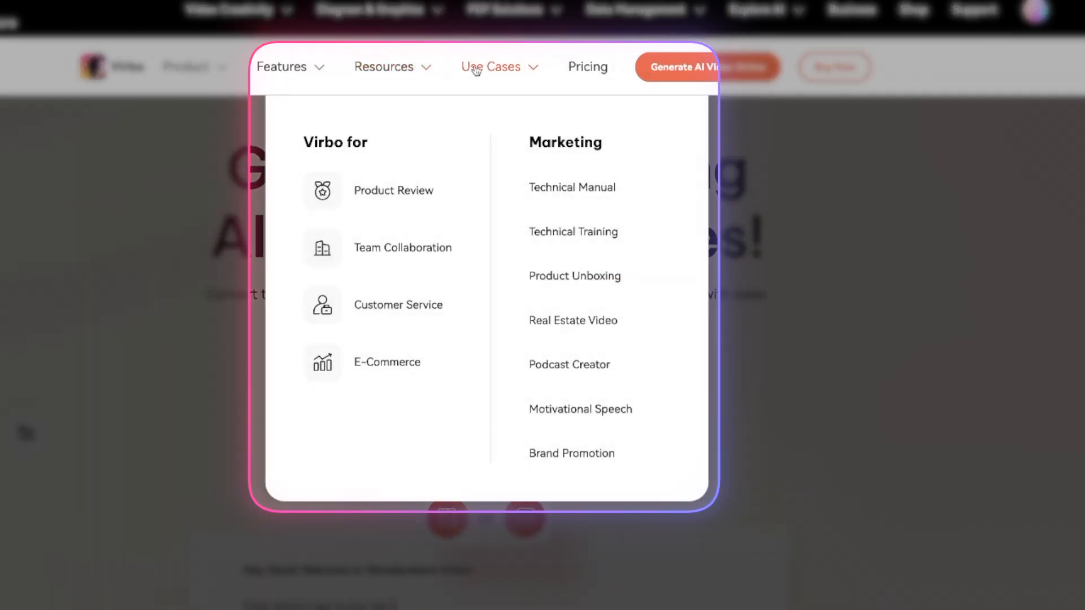
left_click(384, 67)
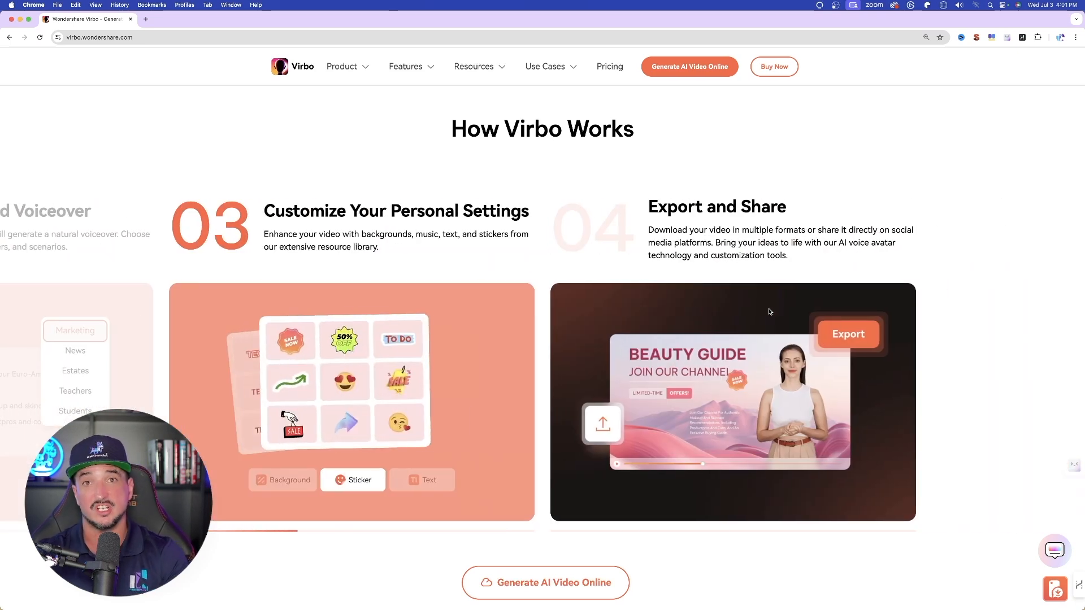
left_click(421, 479)
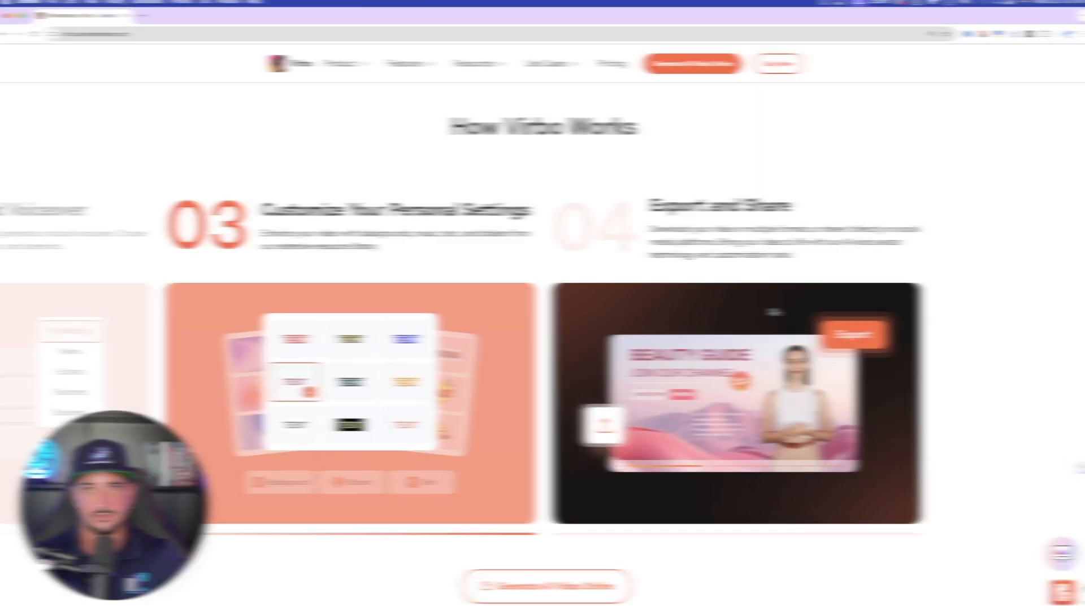
left_click(406, 66)
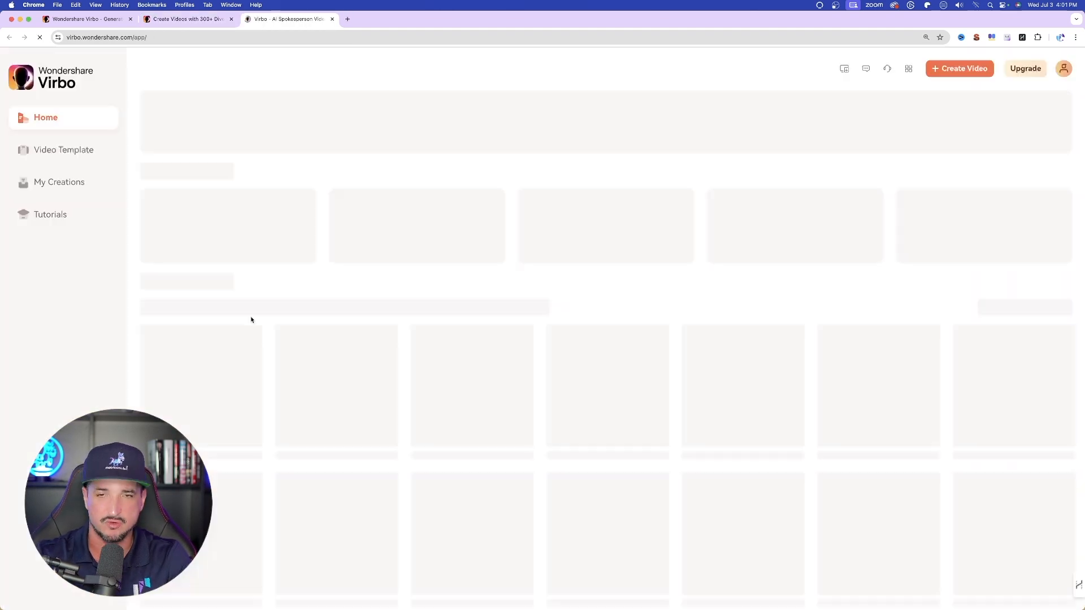
- Review the pricing plans comparing Free Trial, Monthly, Yearly Essential and Yearly Pro
left_click(186, 19)
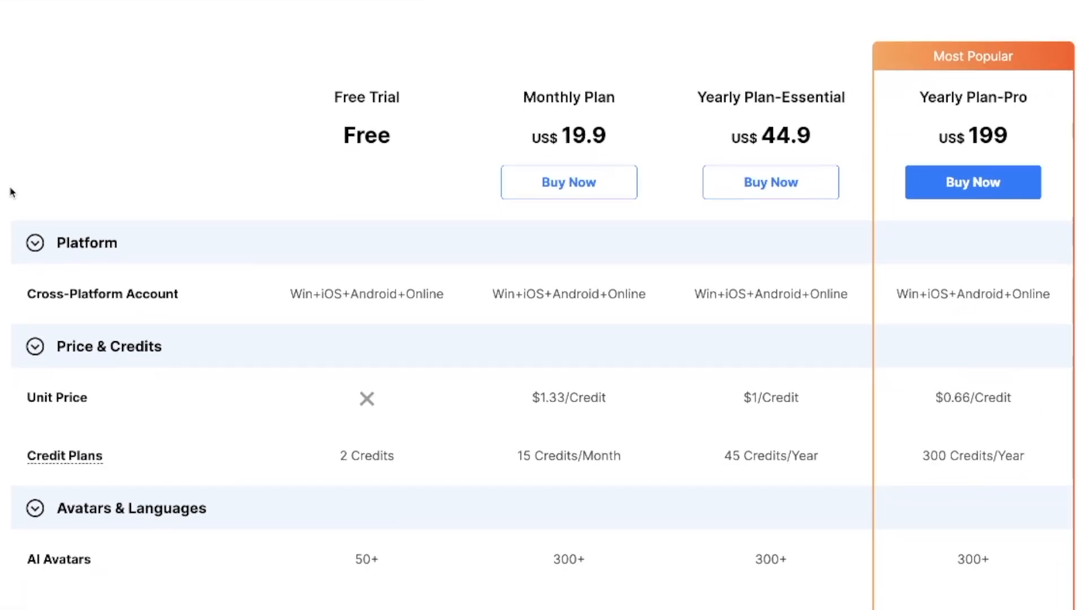
scroll("down", 3)
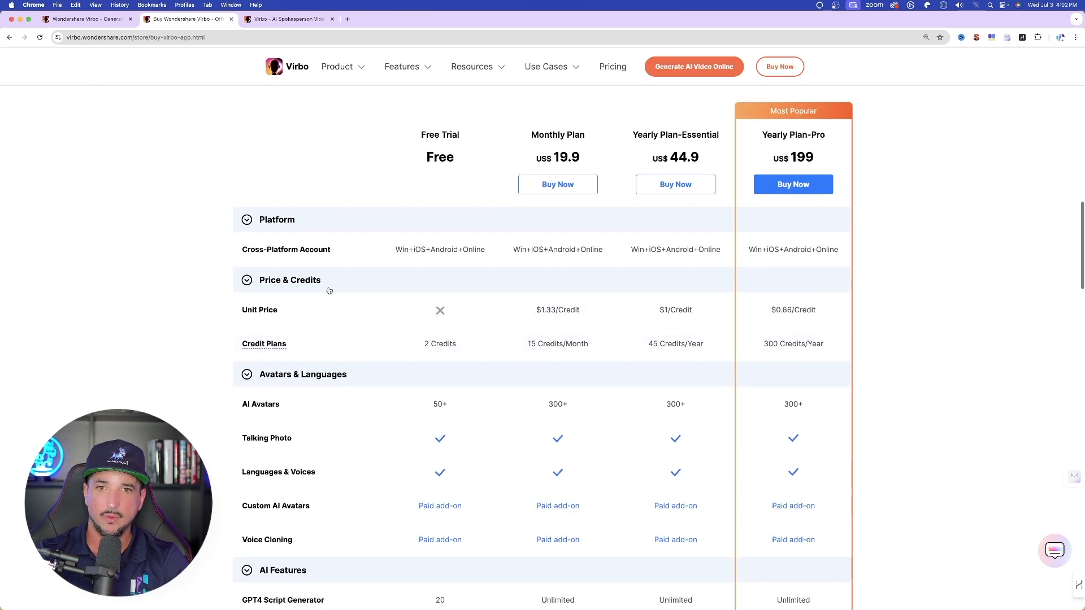
scroll("down", 3)
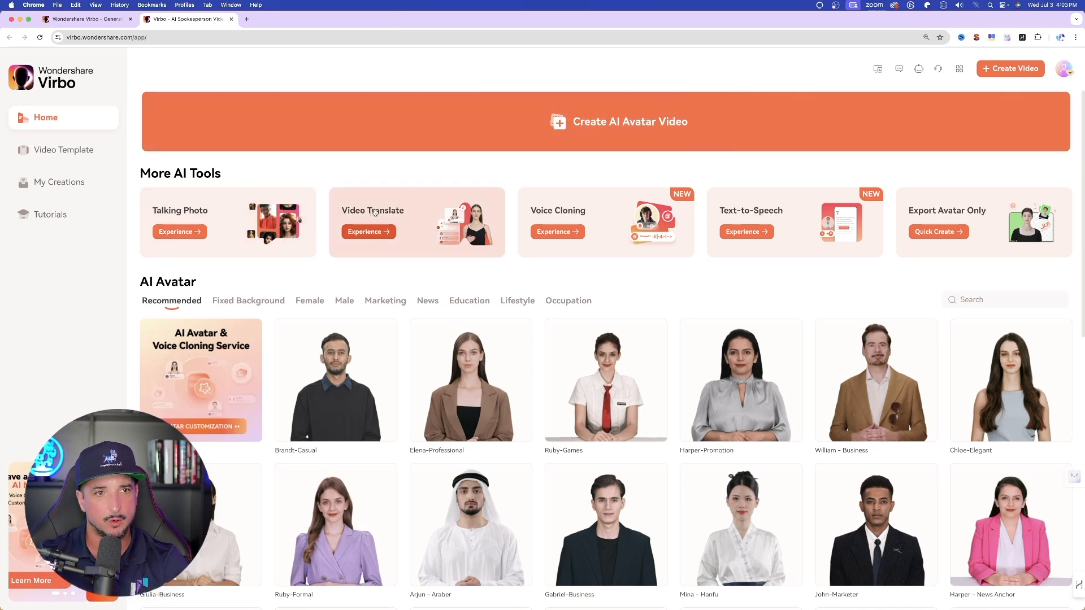
- Create a Landscape 16:9 video with the Jialin - Anchor avatar from the AI Avatar grid
scroll("down", 3)
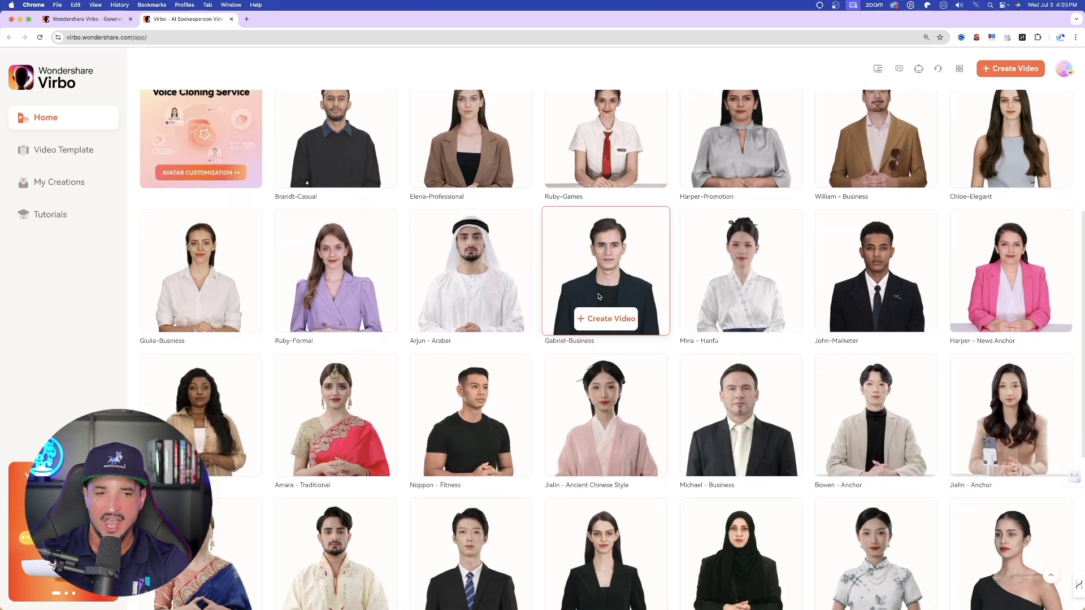
scroll("down", 3)
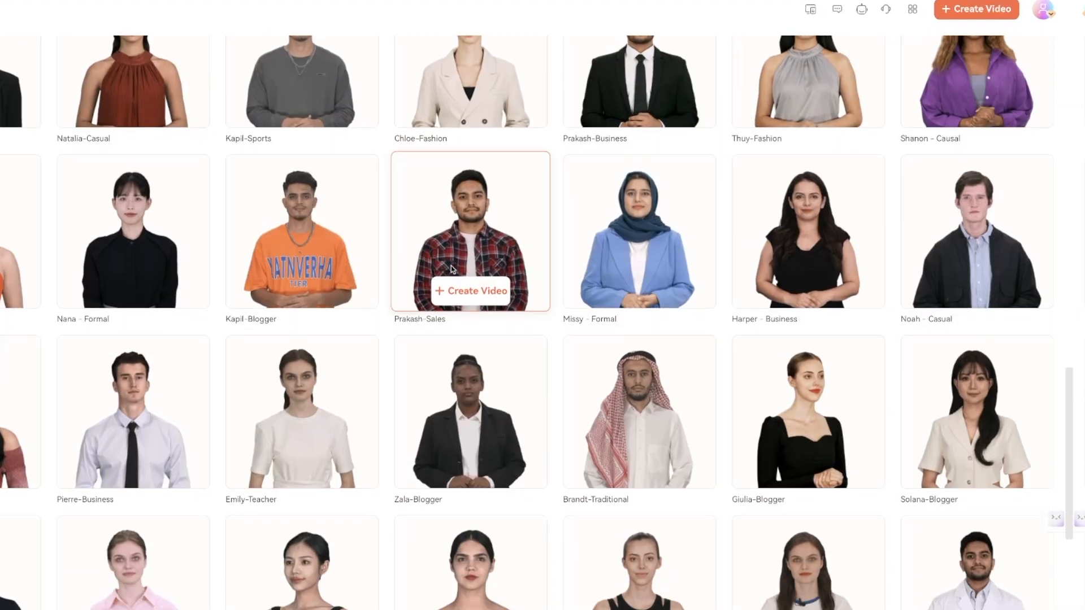
scroll("down", 3)
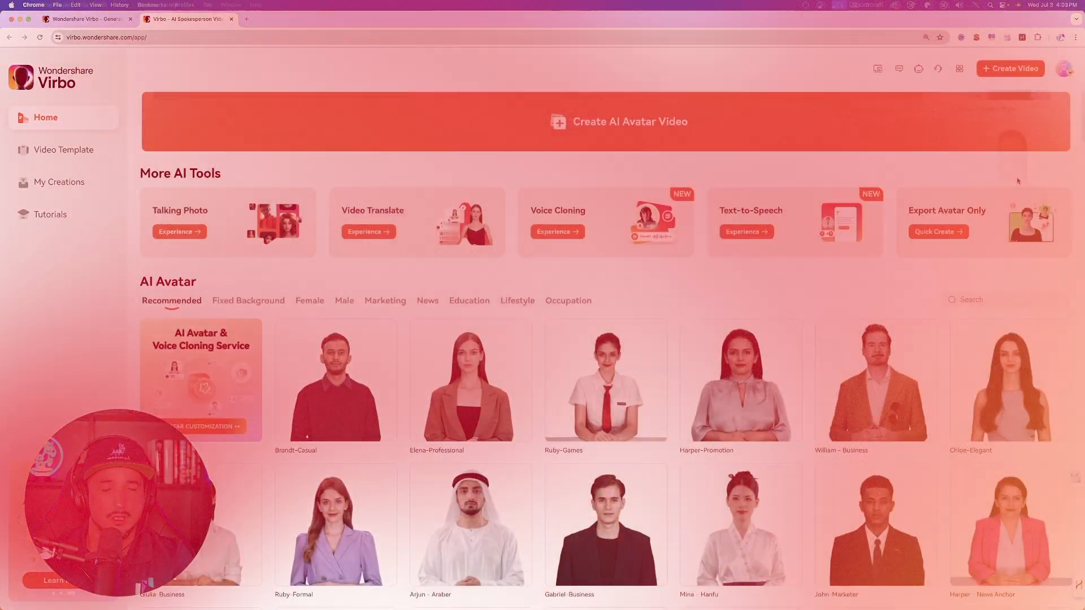
scroll("down", 3)
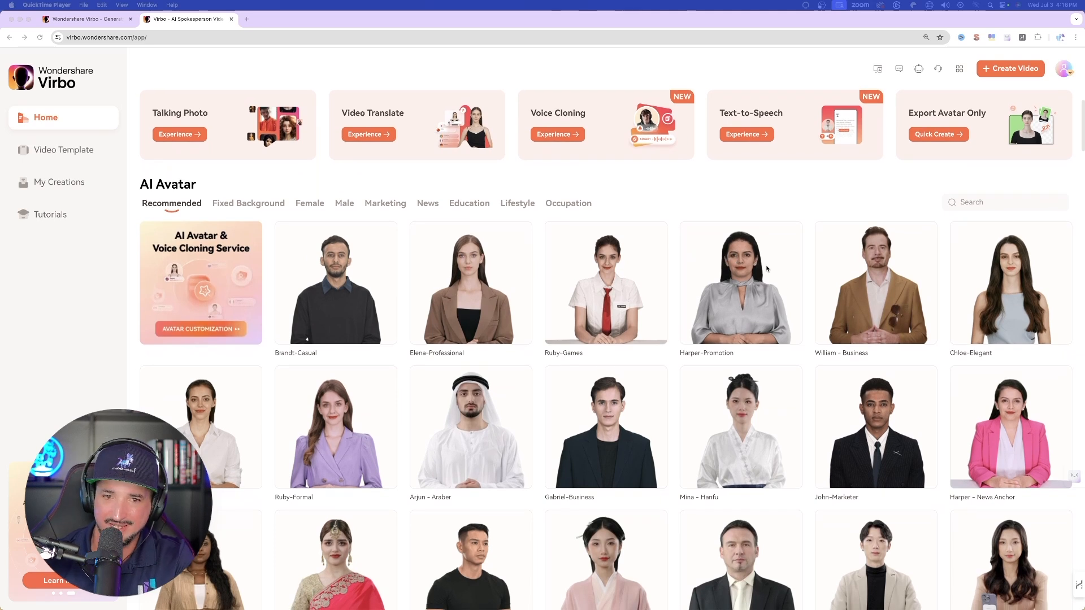
scroll("down", 3)
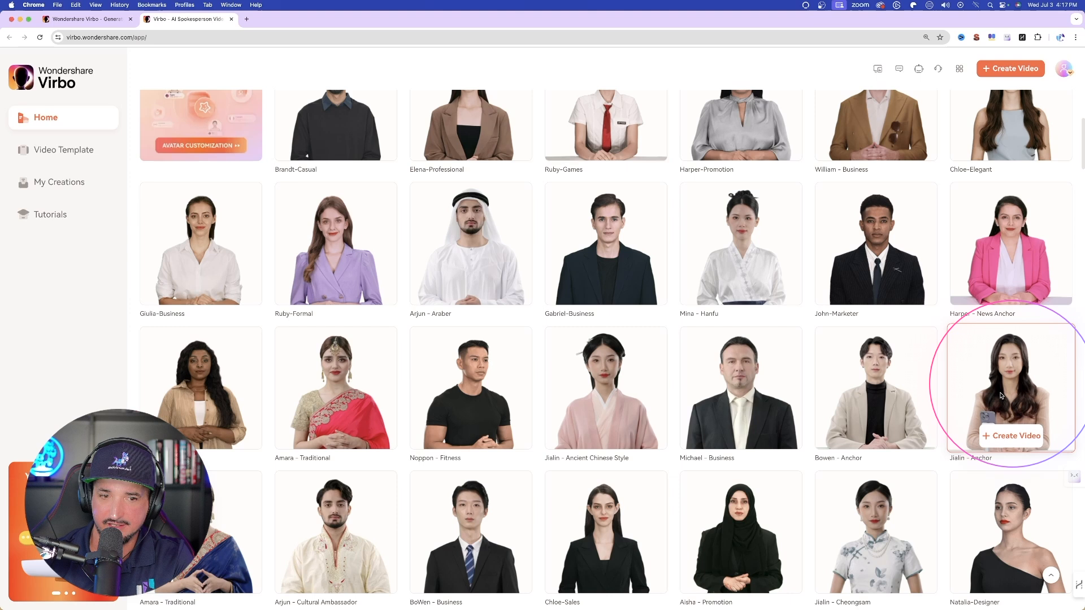
left_click(1010, 436)
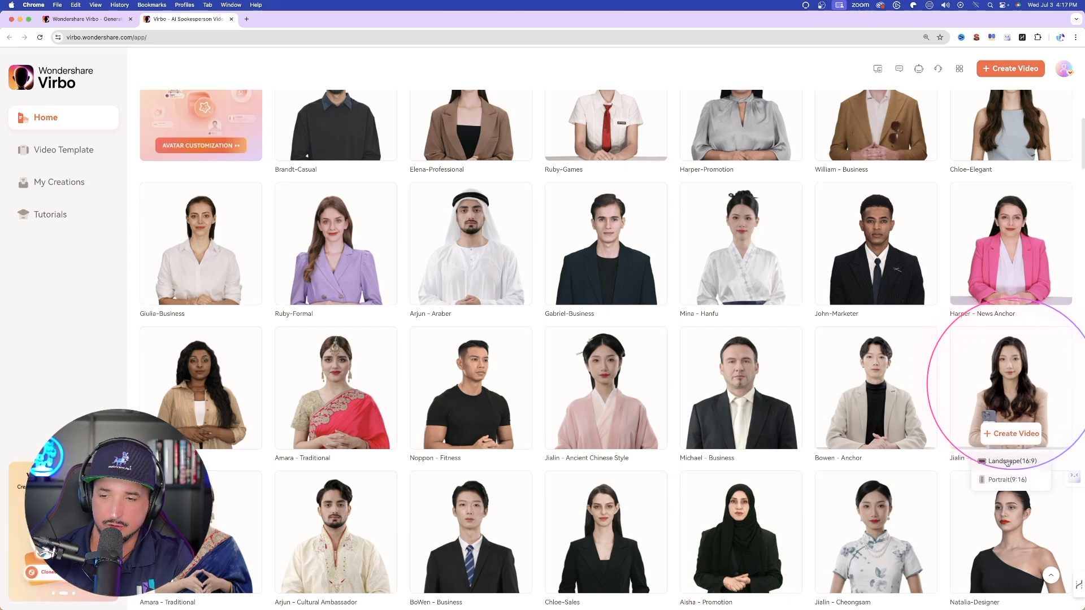
left_click(1009, 461)
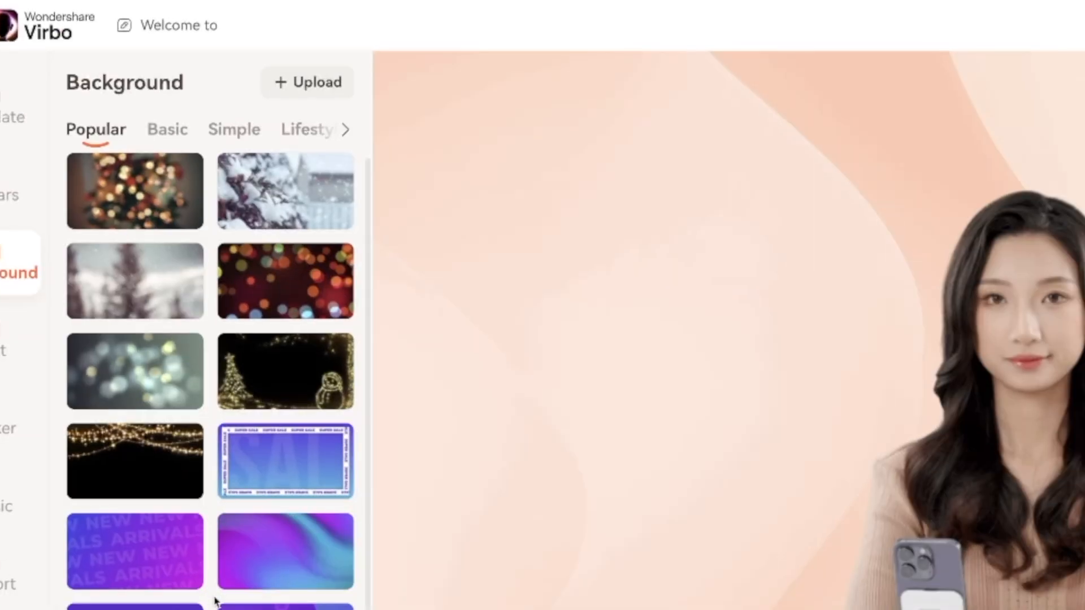
- Set the modern kitchen scene from Popular backgrounds behind the Jialin avatar
scroll("down", 3)
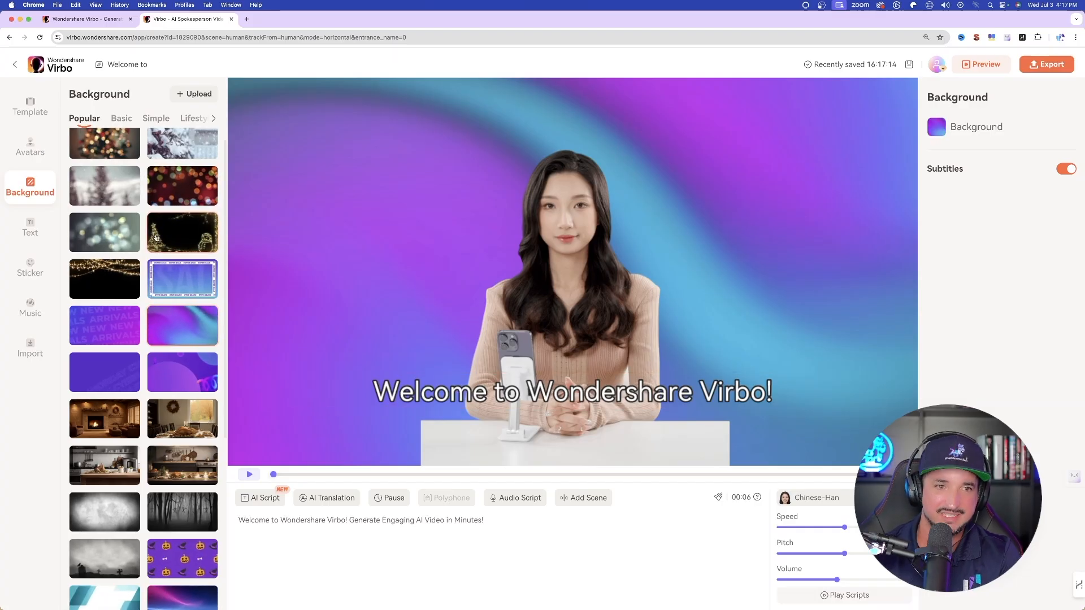
left_click(182, 233)
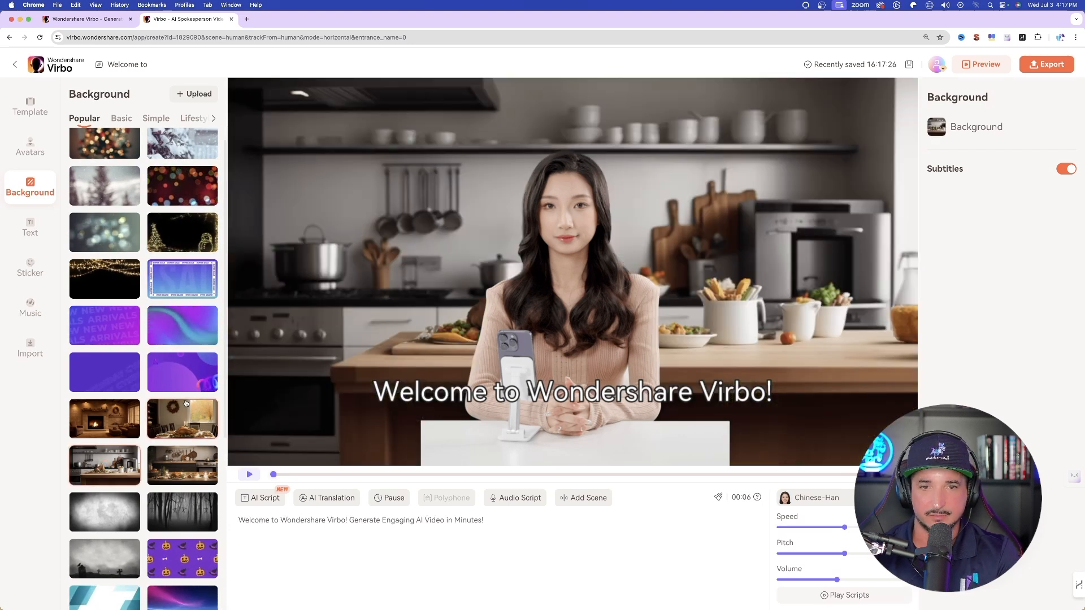
left_click(570, 392)
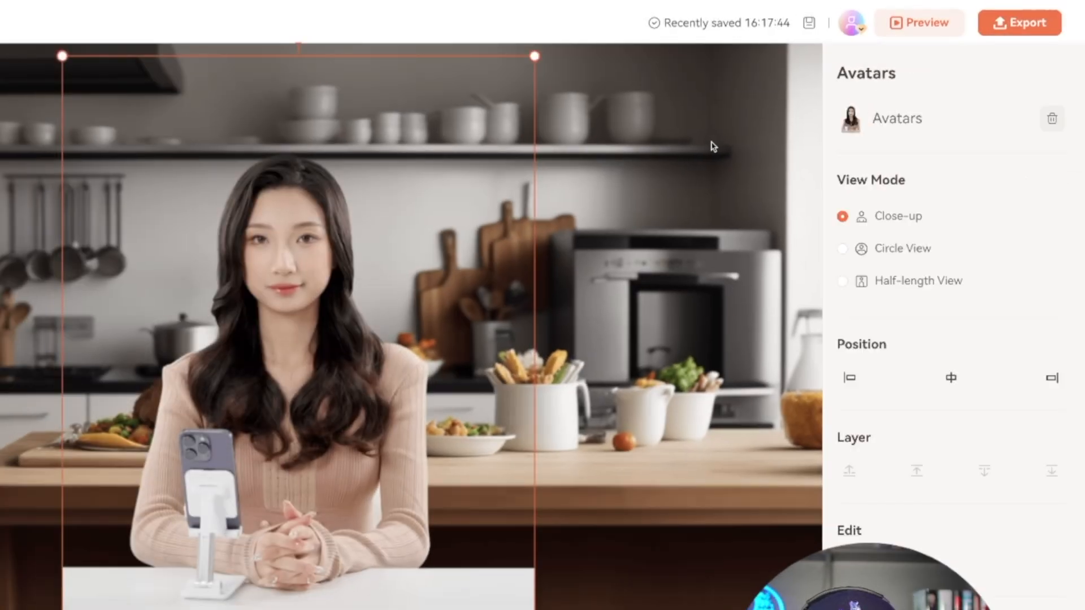
- Try Circle View and Half-length View framings, then keep the Close-up framing
left_click(842, 249)
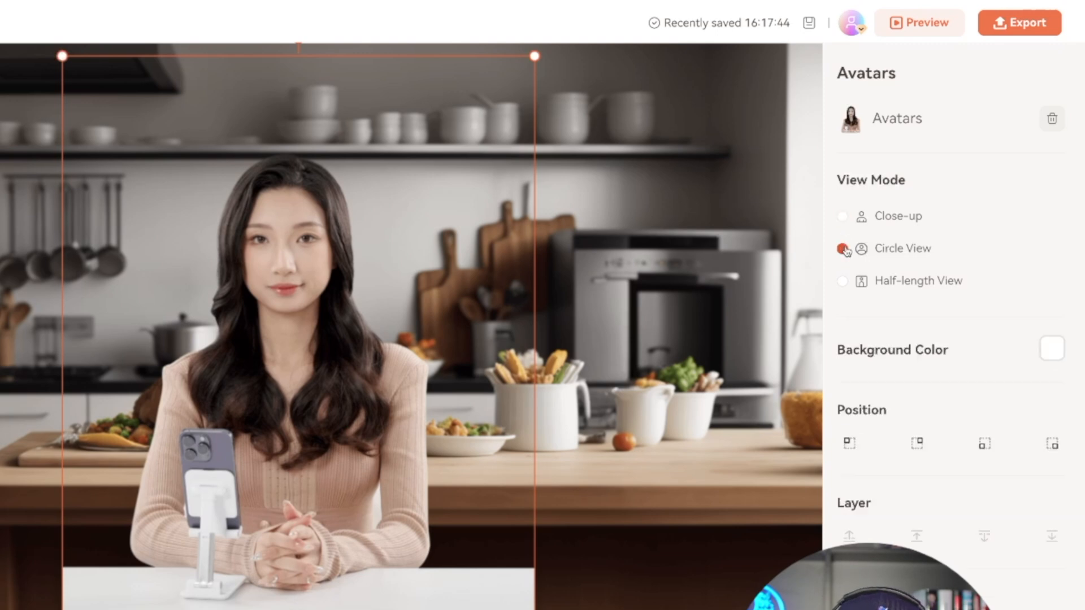
left_click(842, 280)
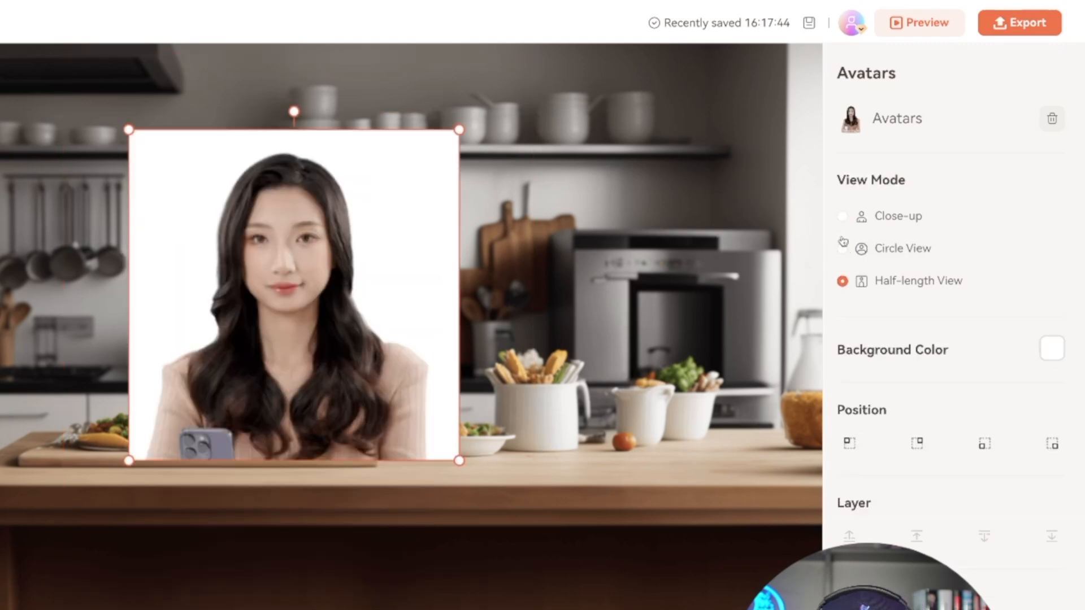
left_click(842, 216)
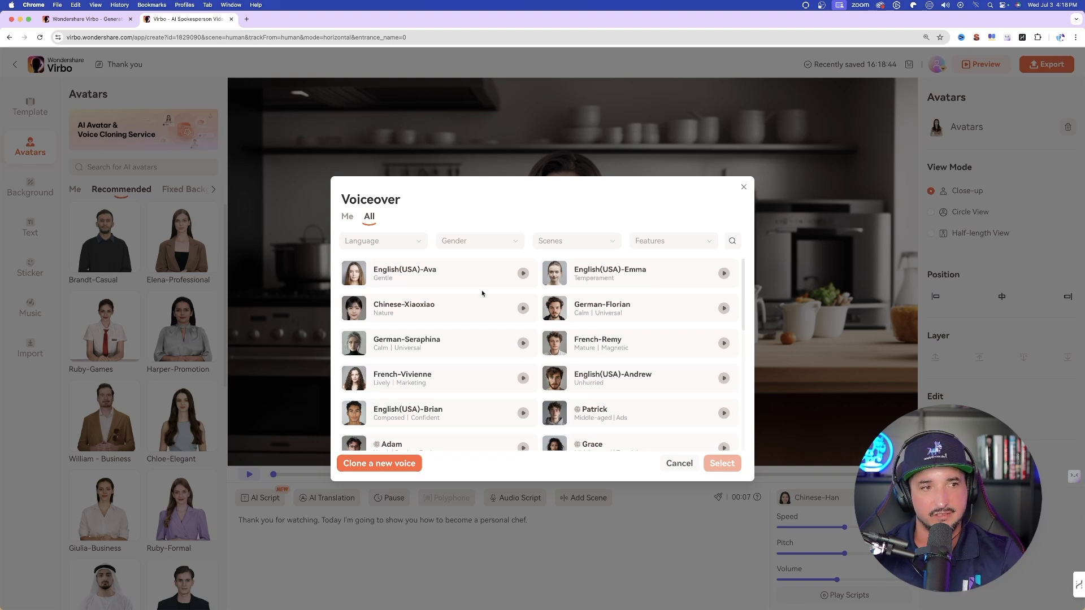
- Filter voices to English female and apply English(USA)-Ava to the personal chef script
left_click(381, 241)
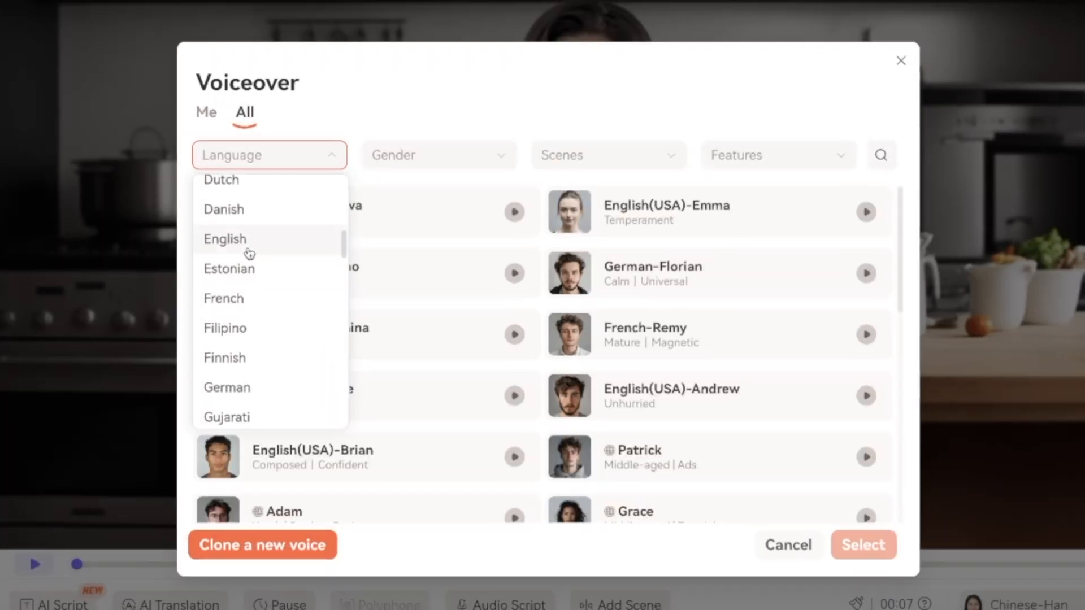
left_click(437, 155)
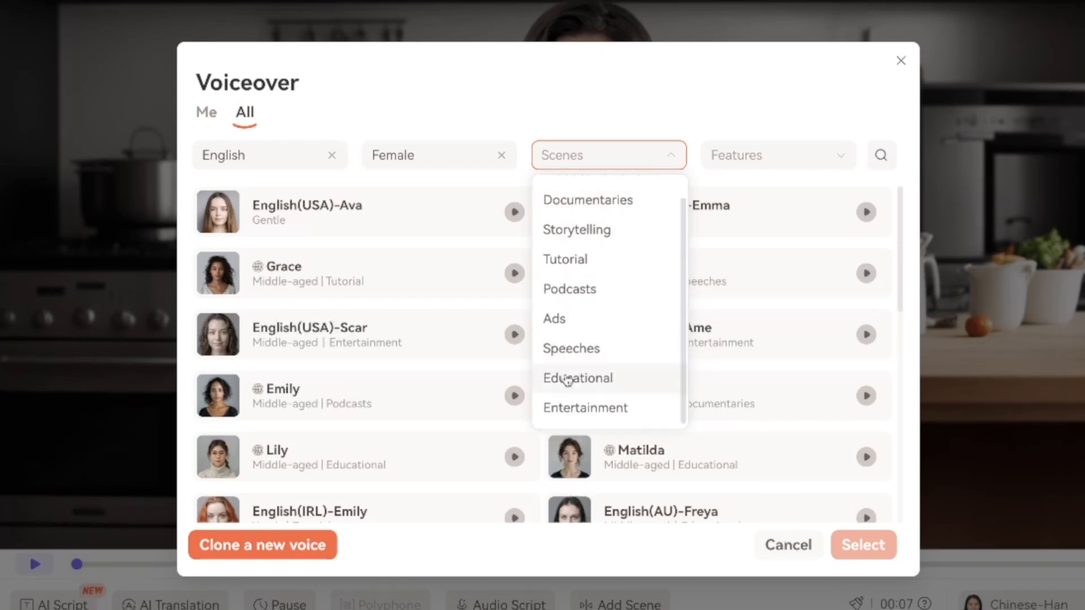
left_click(776, 155)
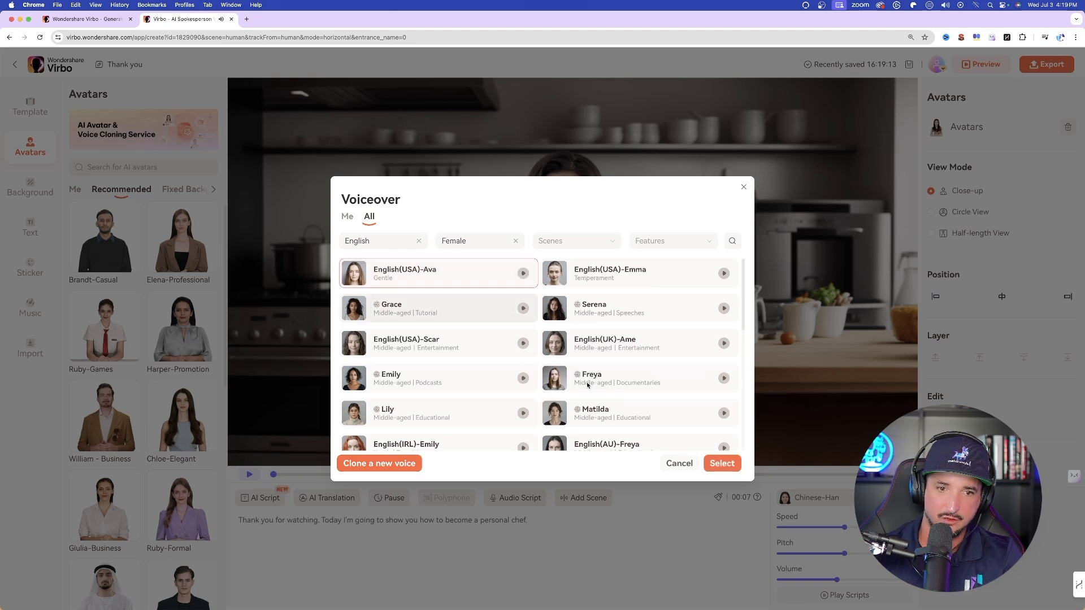
left_click(721, 463)
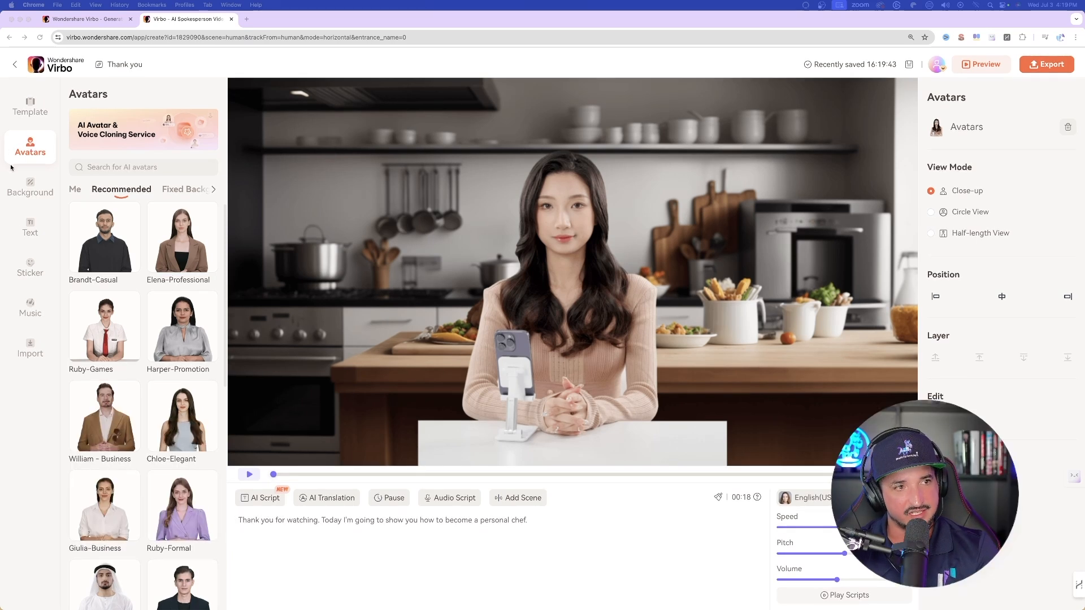
left_click(29, 106)
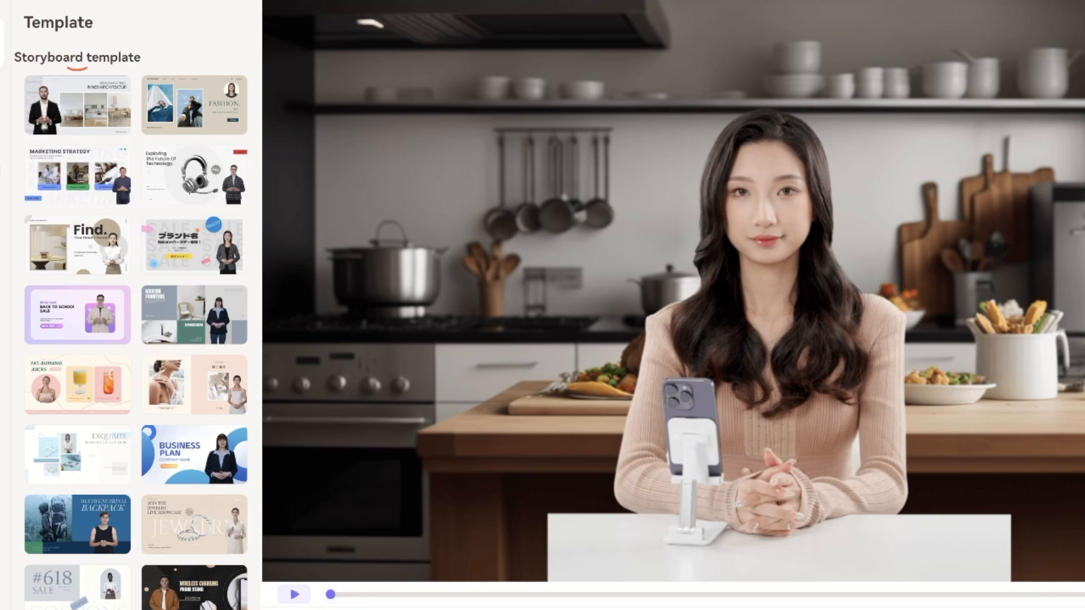
mouse_move(516, 253)
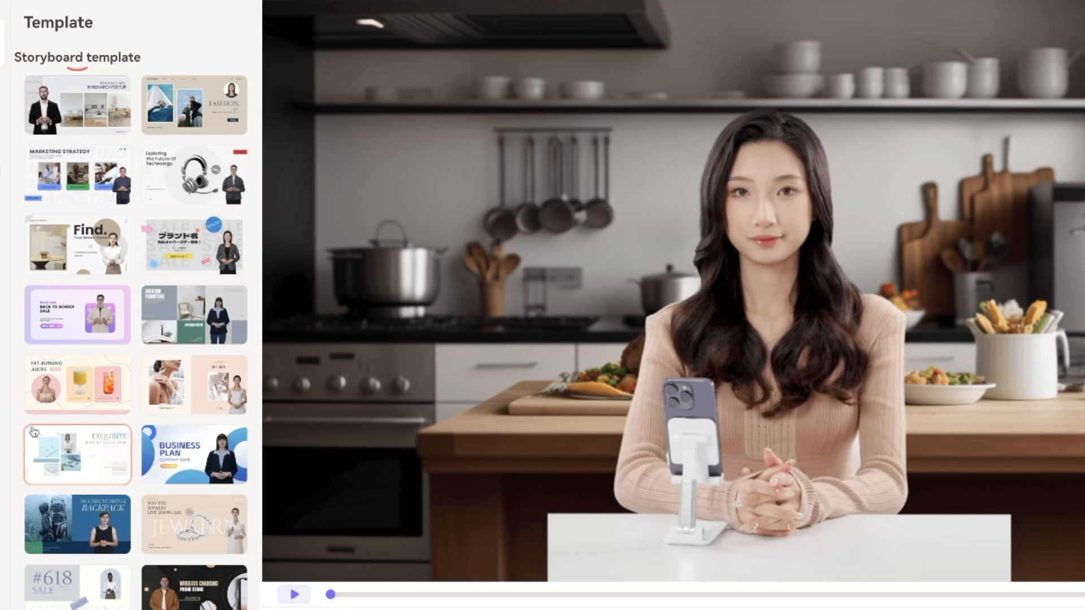
mouse_move(77, 245)
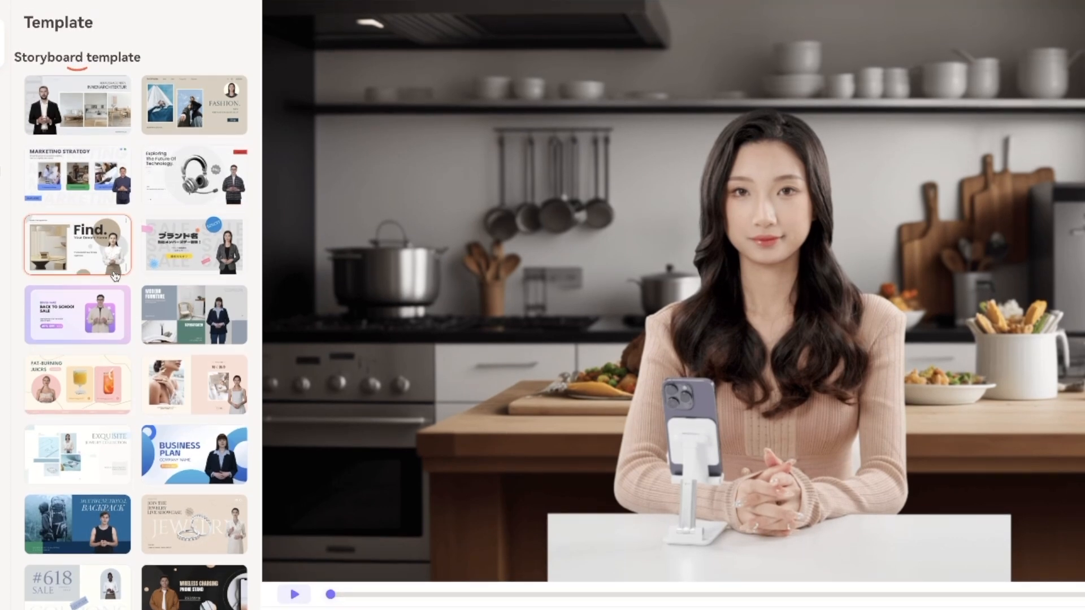
- Apply the Marketing Strategy storyboard template around the kitchen presenter
left_click(195, 245)
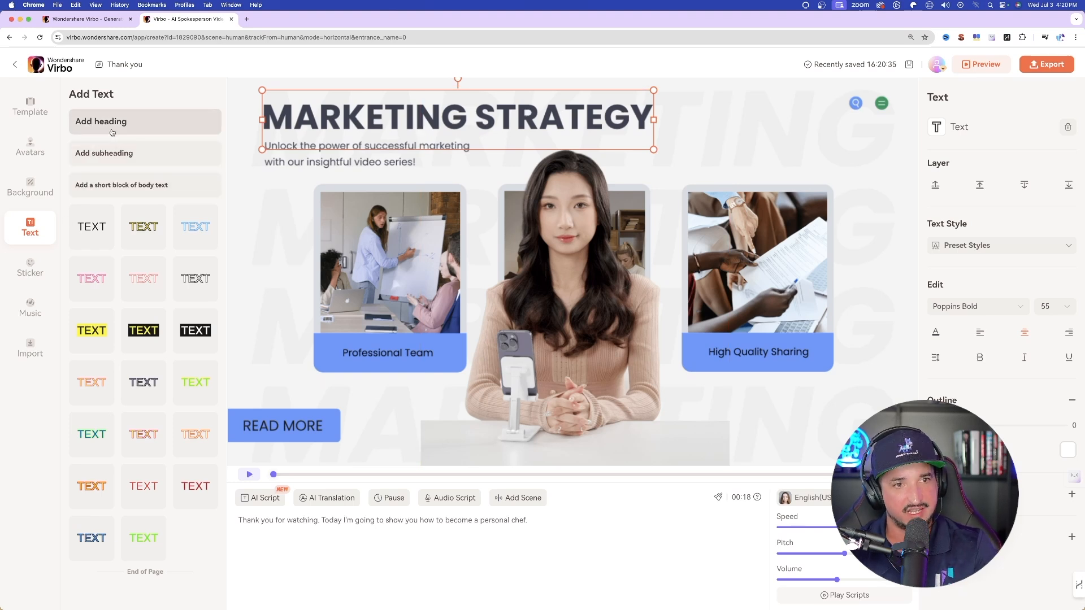
- Browse the Import media assets, then restore the plain kitchen backdrop without the template
left_click(90, 330)
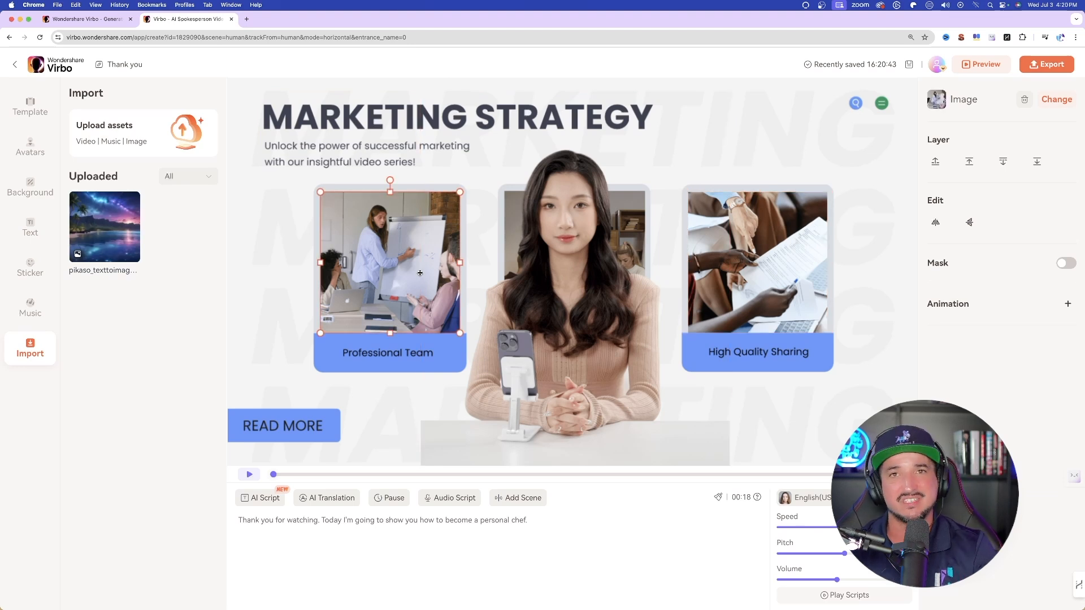
left_click(30, 186)
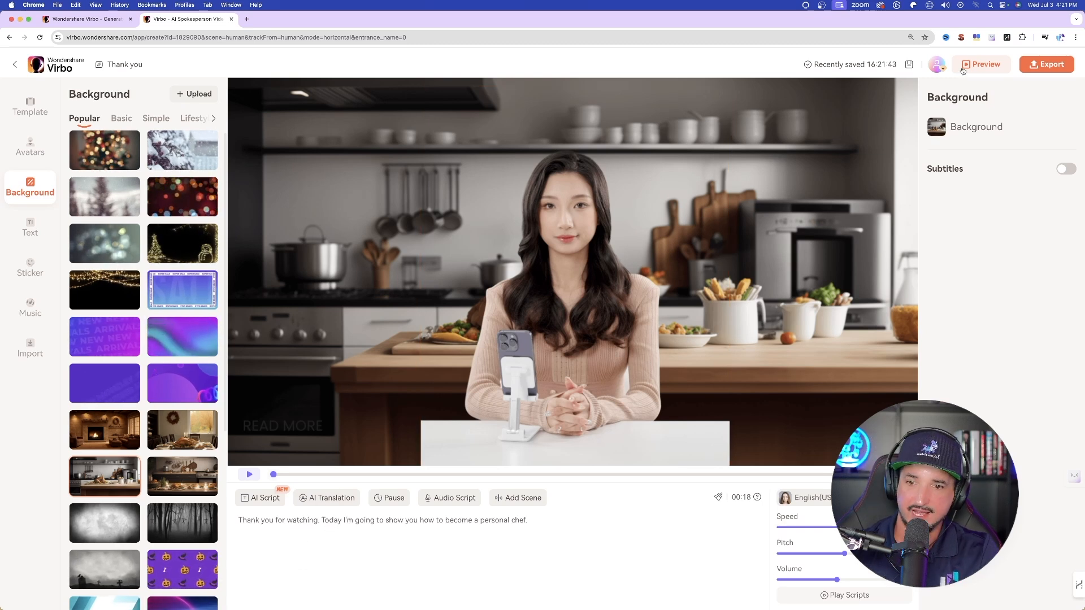
- Export the kitchen avatar video to My Creations
left_click(981, 64)
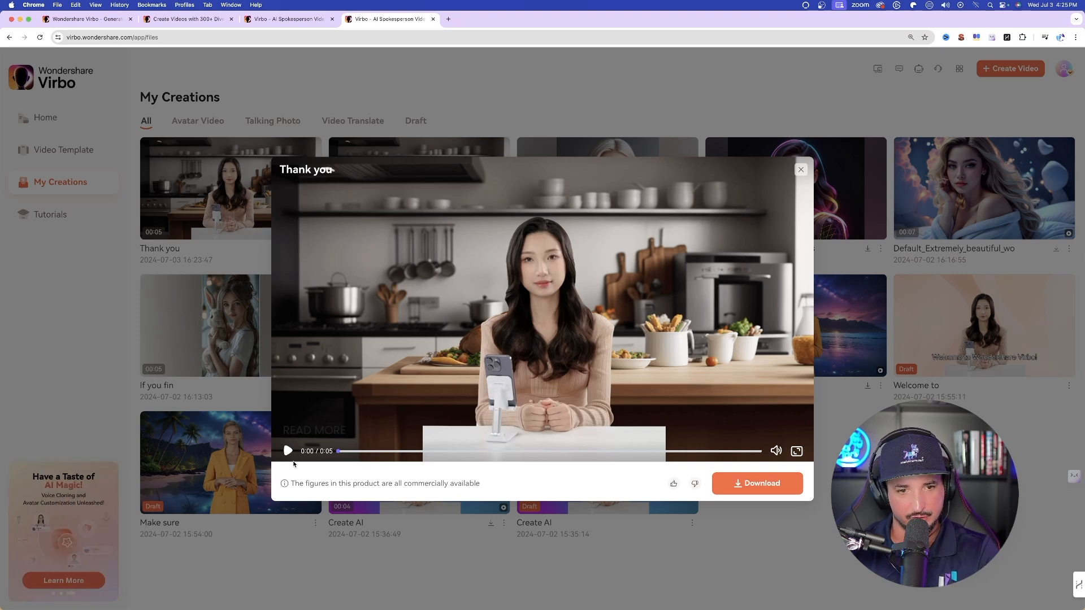
- Play the Thank you video preview and download it
left_click(287, 451)
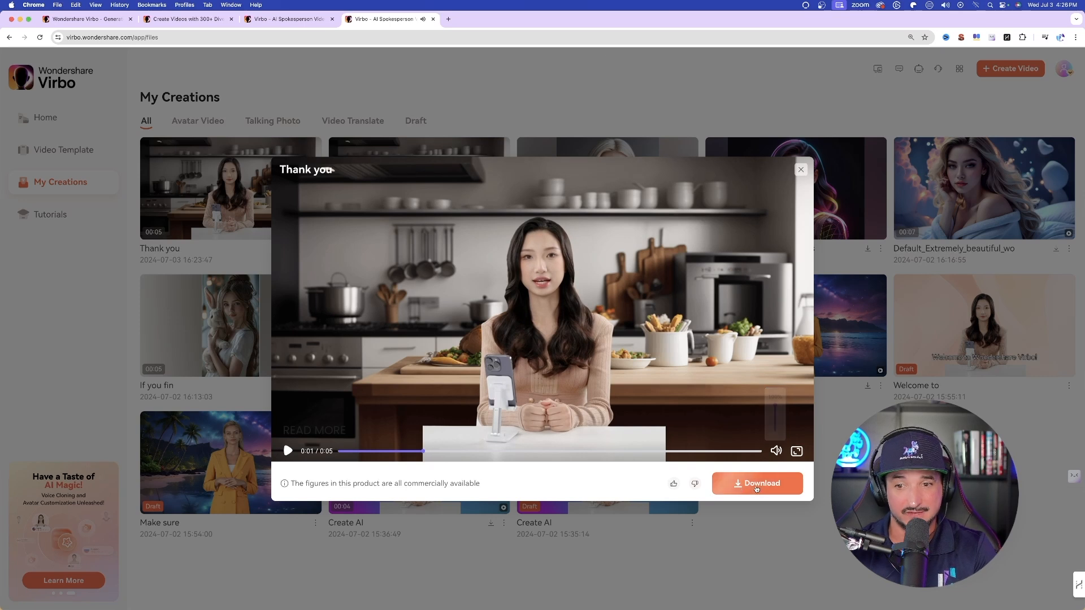
left_click(756, 482)
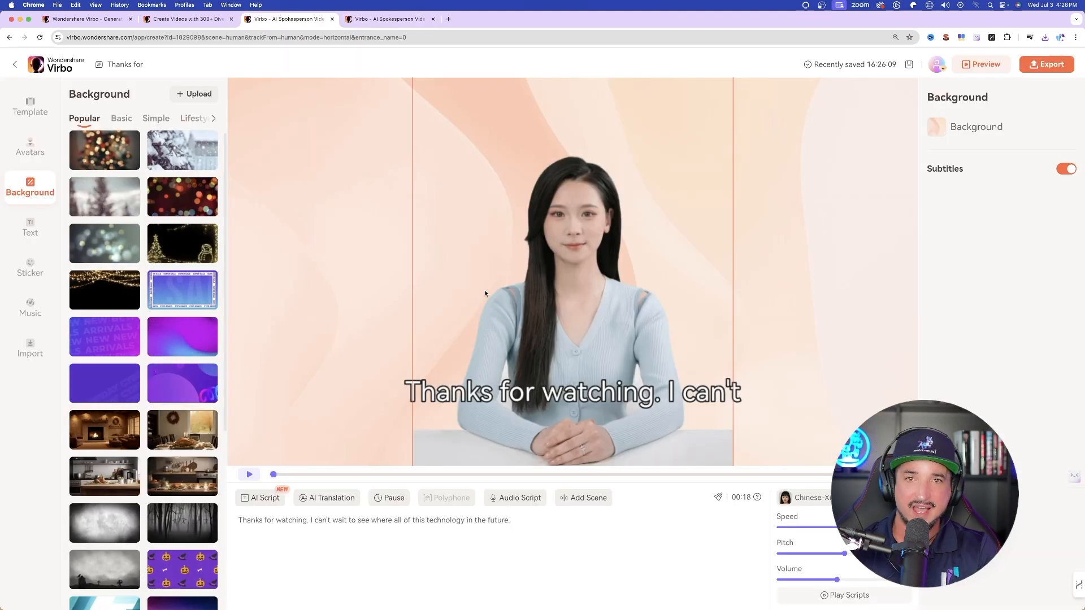
- Turn Subtitles off and generate sample marketing copy in the AI Script assistant
left_click(572, 392)
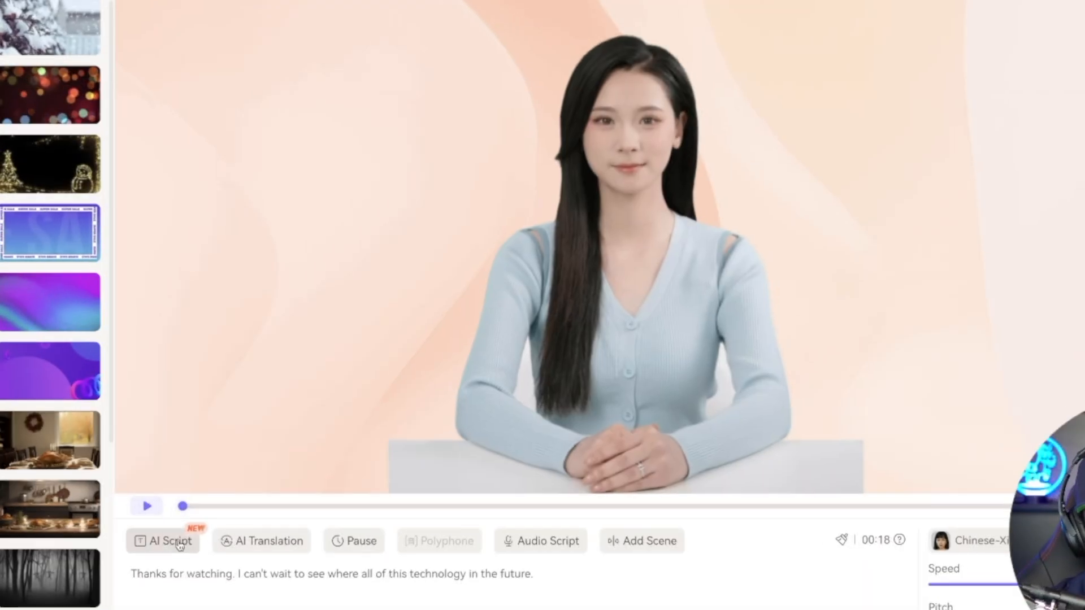
left_click(163, 542)
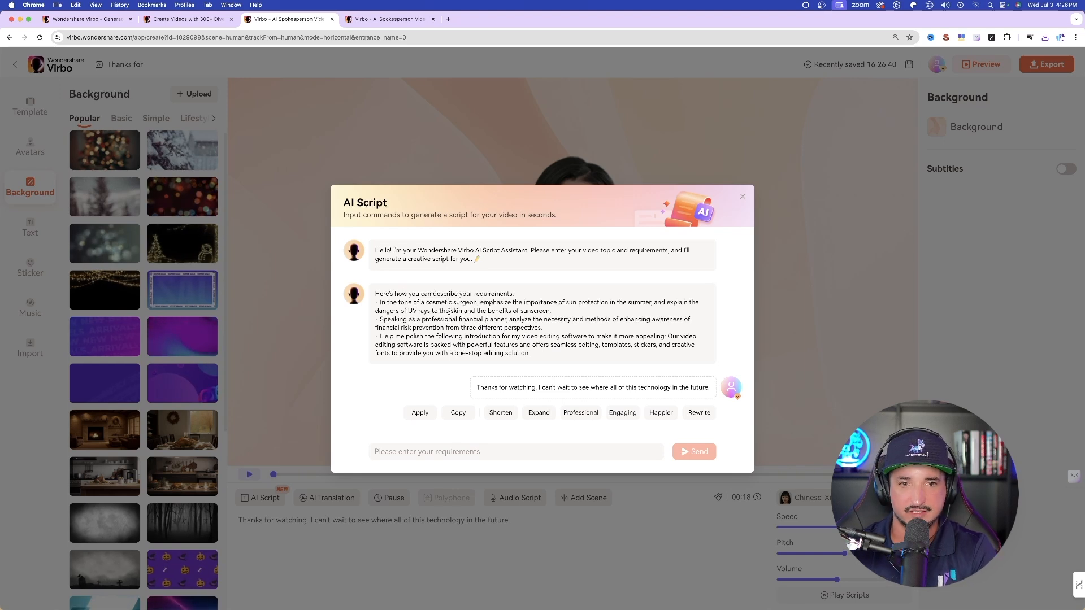
left_click(516, 451)
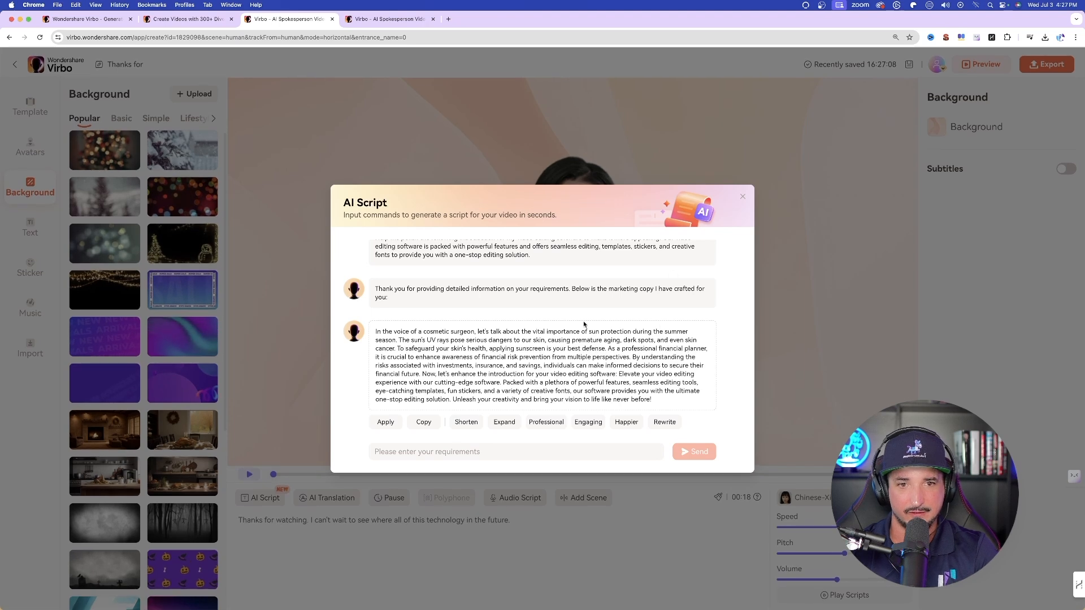
scroll("down", 3)
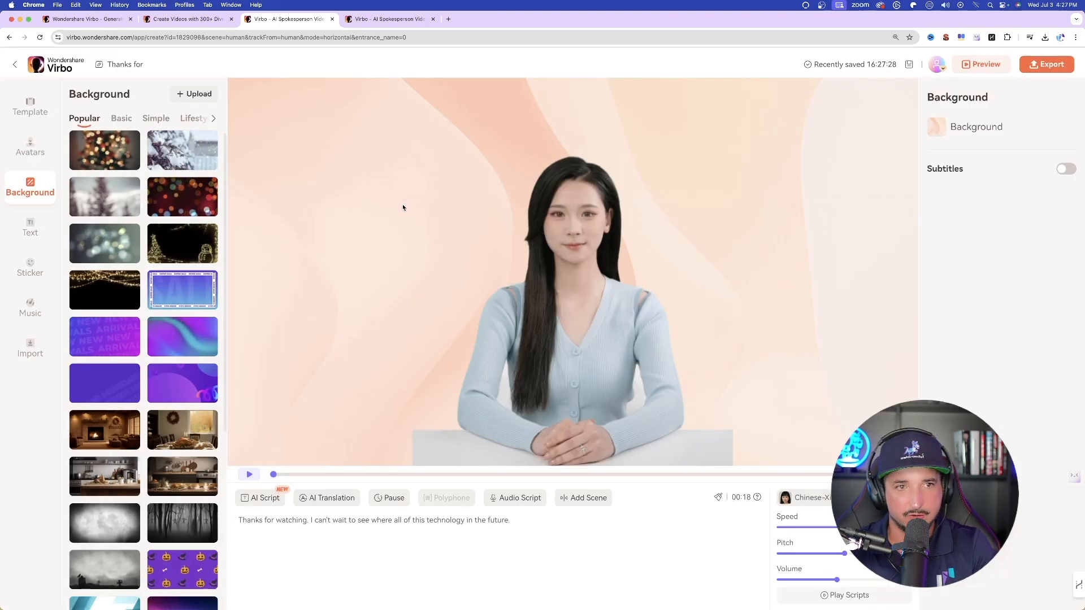
- Apply the Exploring The Future Of Technology storyboard template, then go to the Talking Photo page
left_click(29, 105)
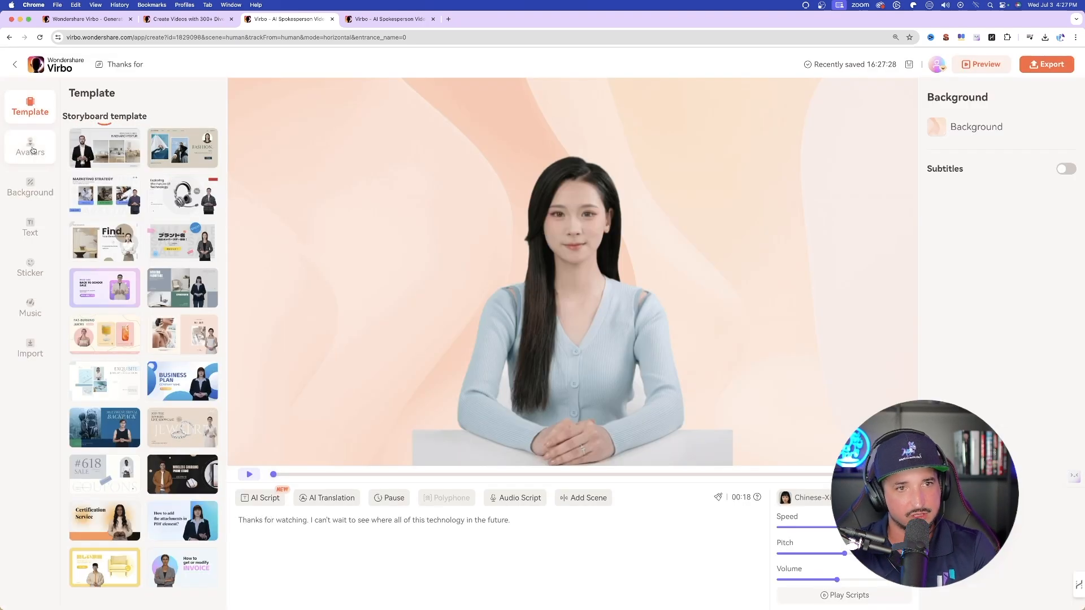
left_click(182, 196)
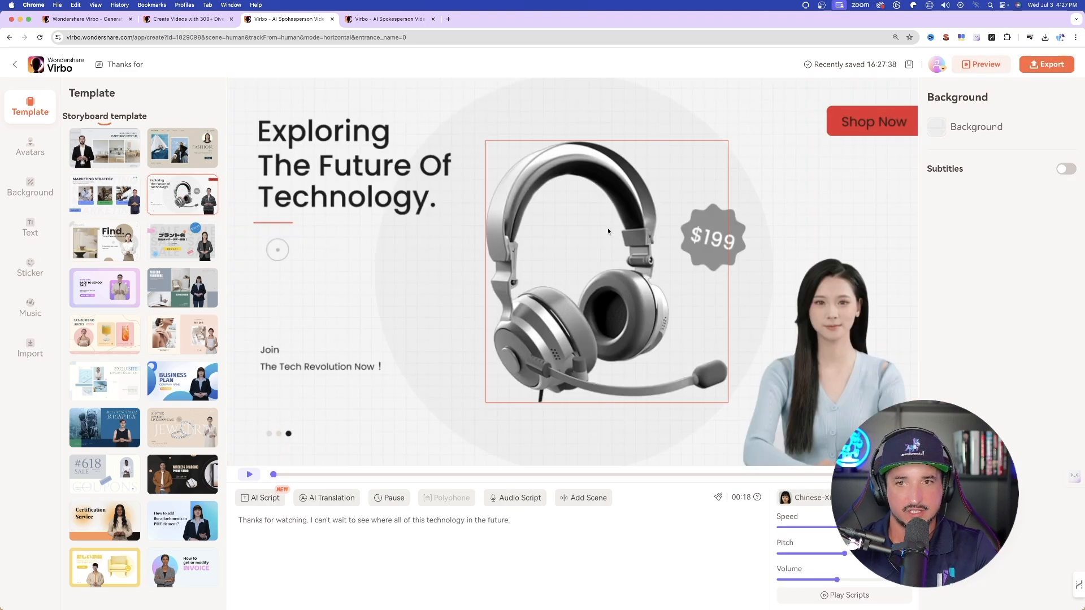
left_click(320, 358)
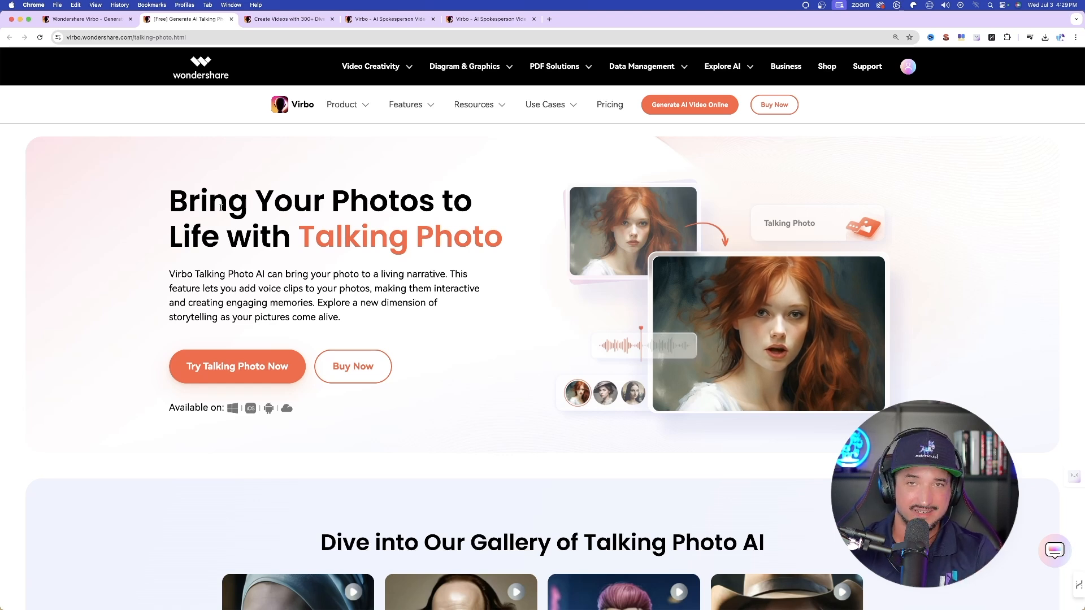
mouse_move(529, 291)
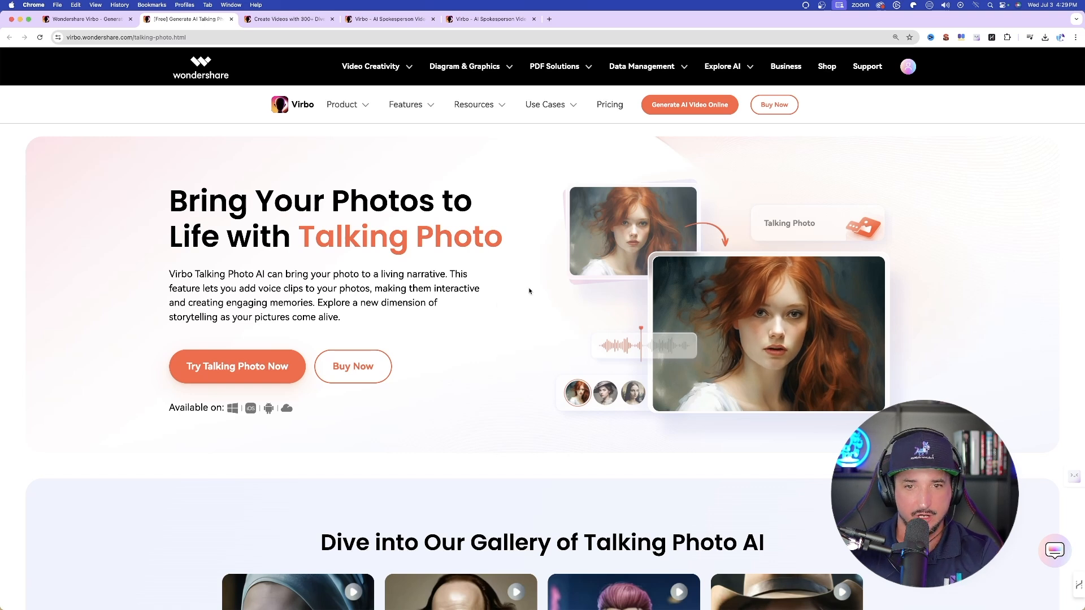
scroll("down", 3)
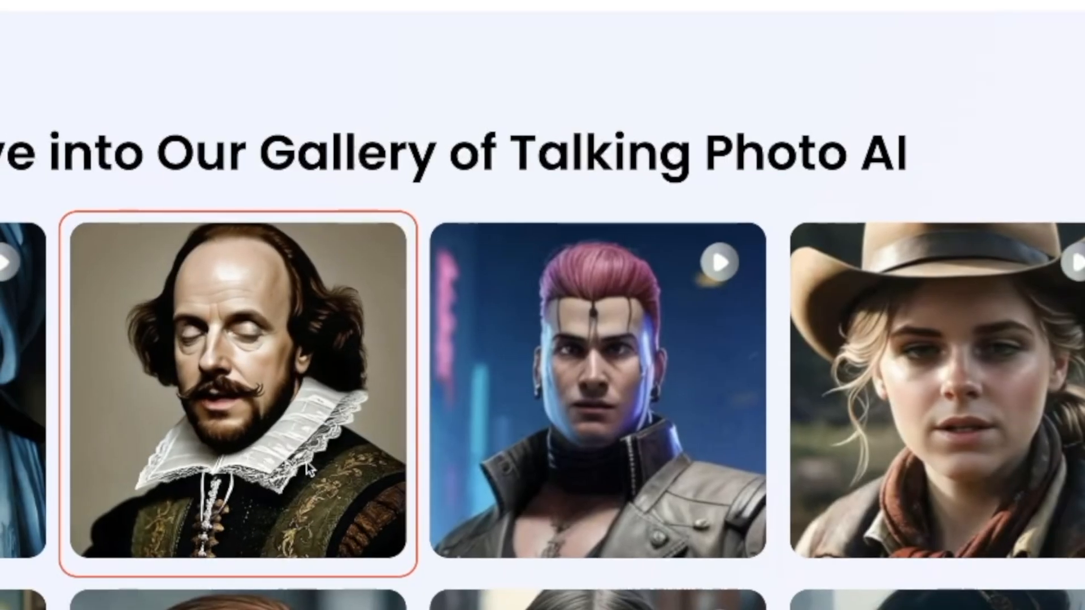
left_click(597, 384)
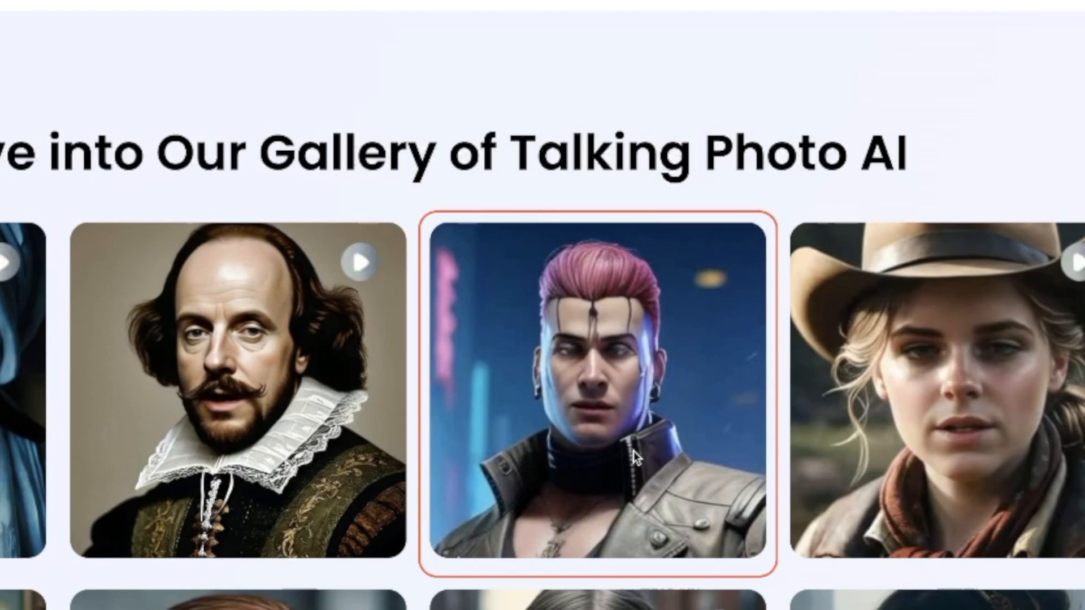
scroll("down", 3)
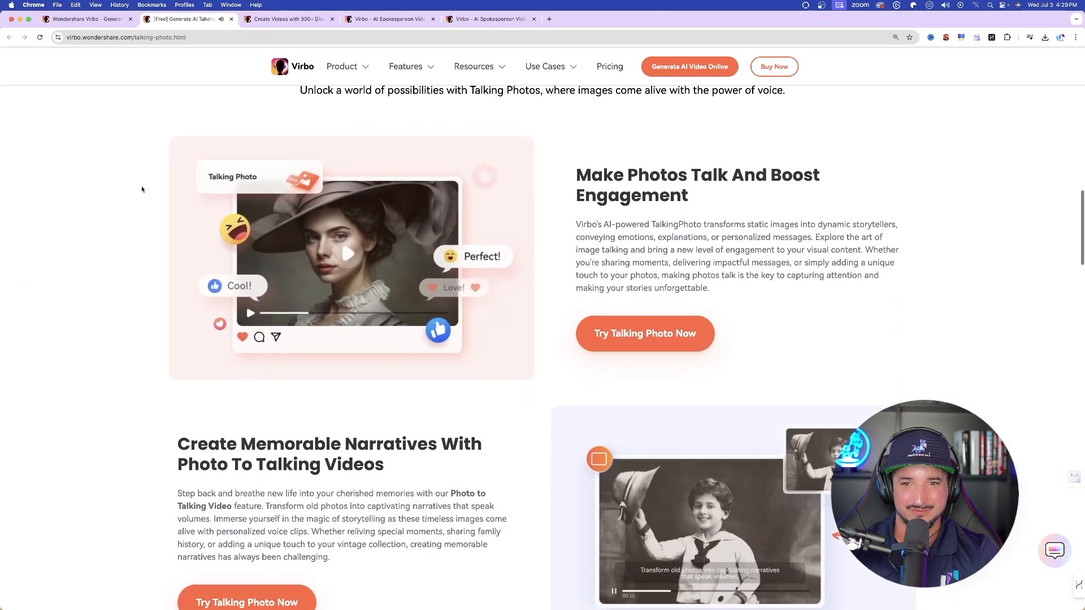
scroll("down", 3)
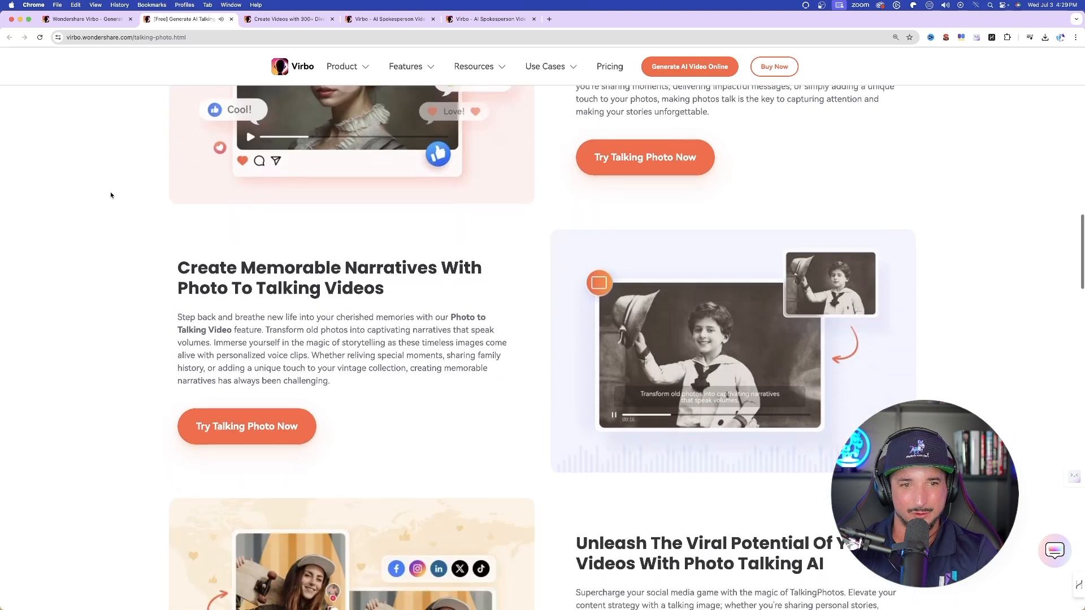
scroll("down", 3)
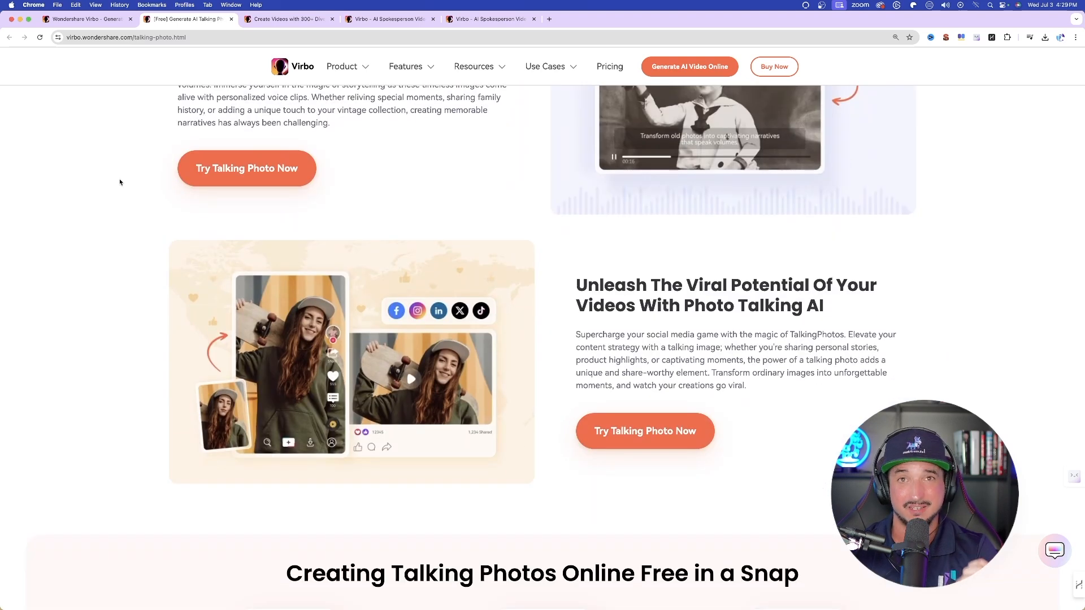
- Start a talking photo, select the businesswoman portrait instead of Santa and continue with it
left_click(246, 168)
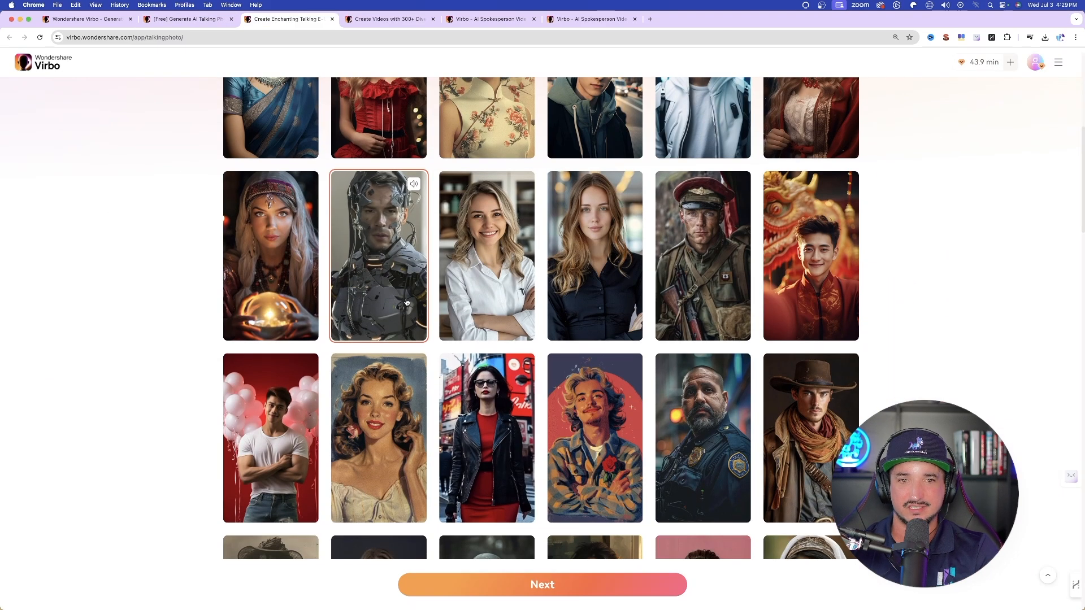
scroll("down", 3)
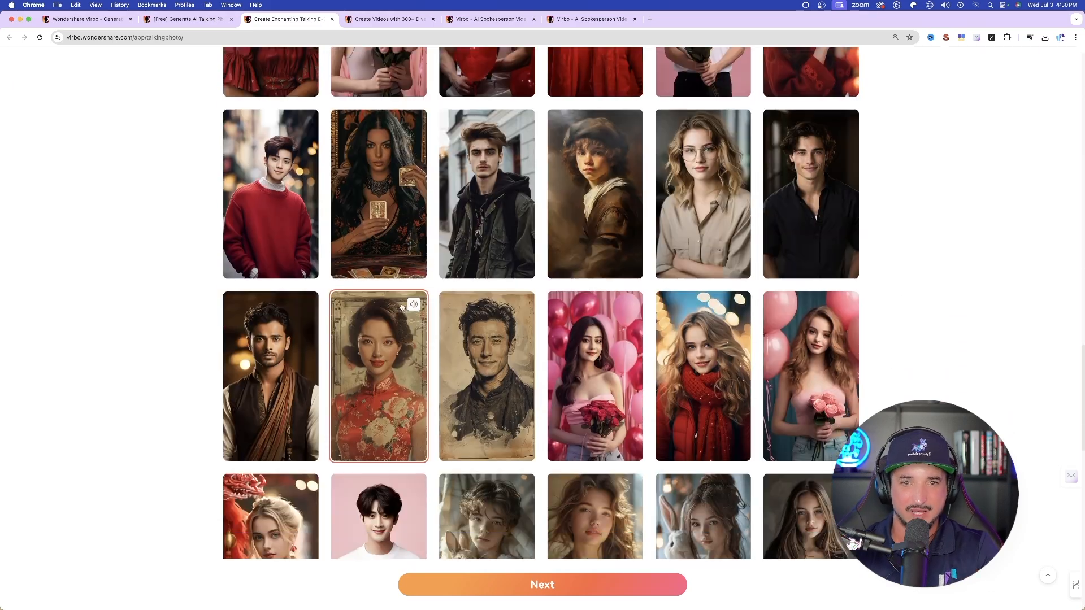
scroll("down", 3)
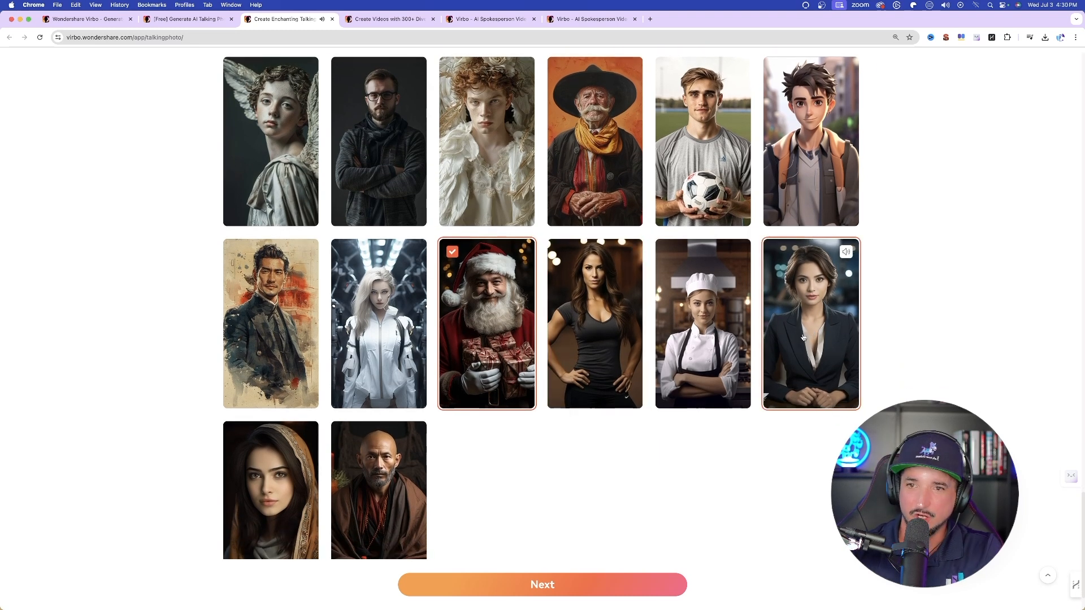
left_click(808, 323)
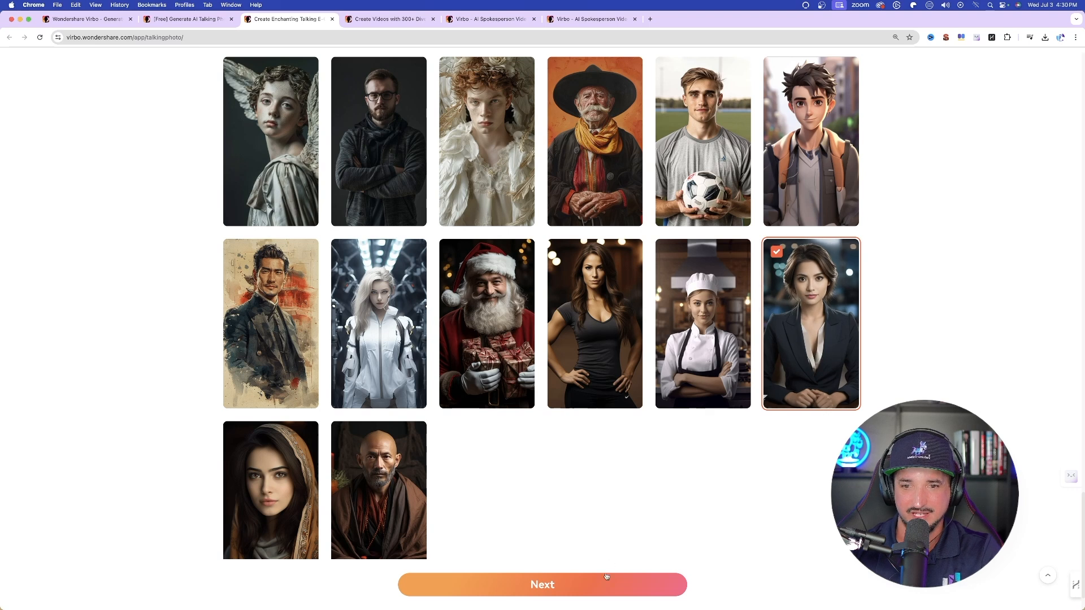
left_click(541, 584)
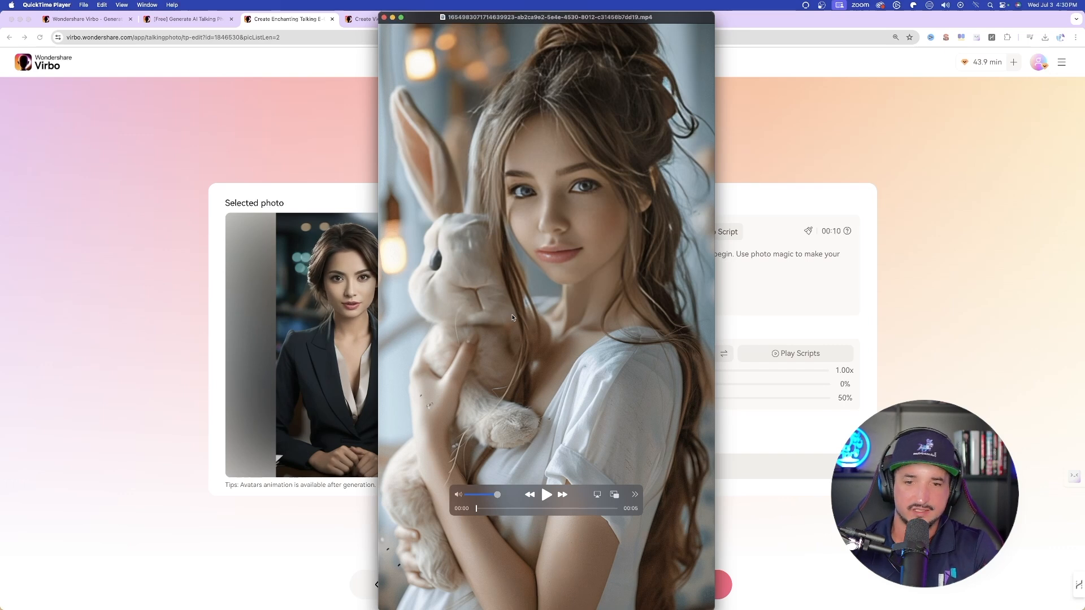
- Play the downloaded talking-photo clip of the woman holding a plush rabbit
left_click(546, 494)
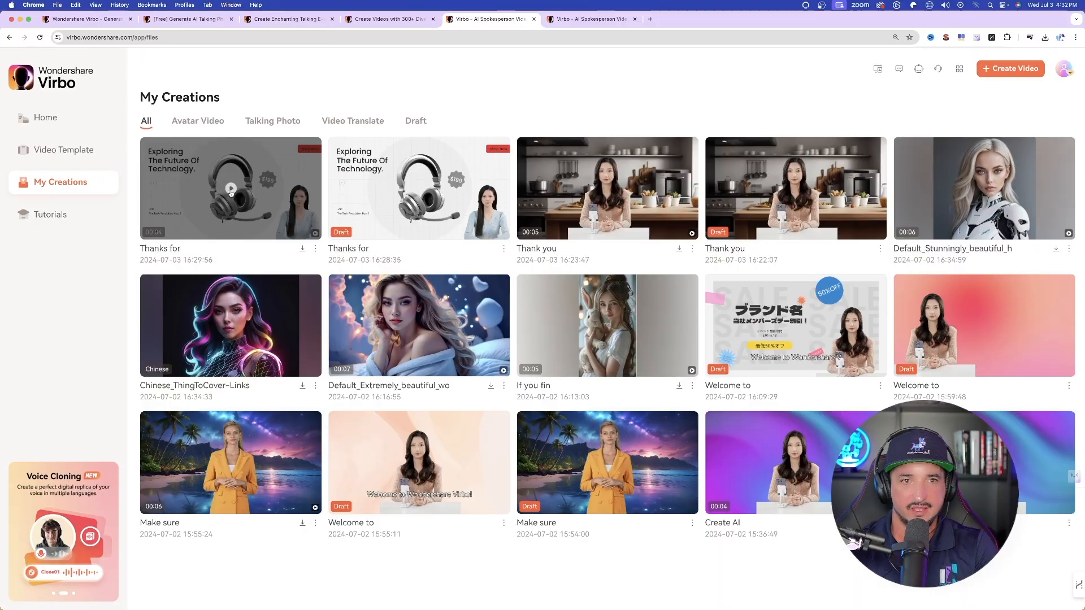
- Show the Features dropdown listing AI Avatars, Voices, Video Translator and Talking Photo
left_click(231, 189)
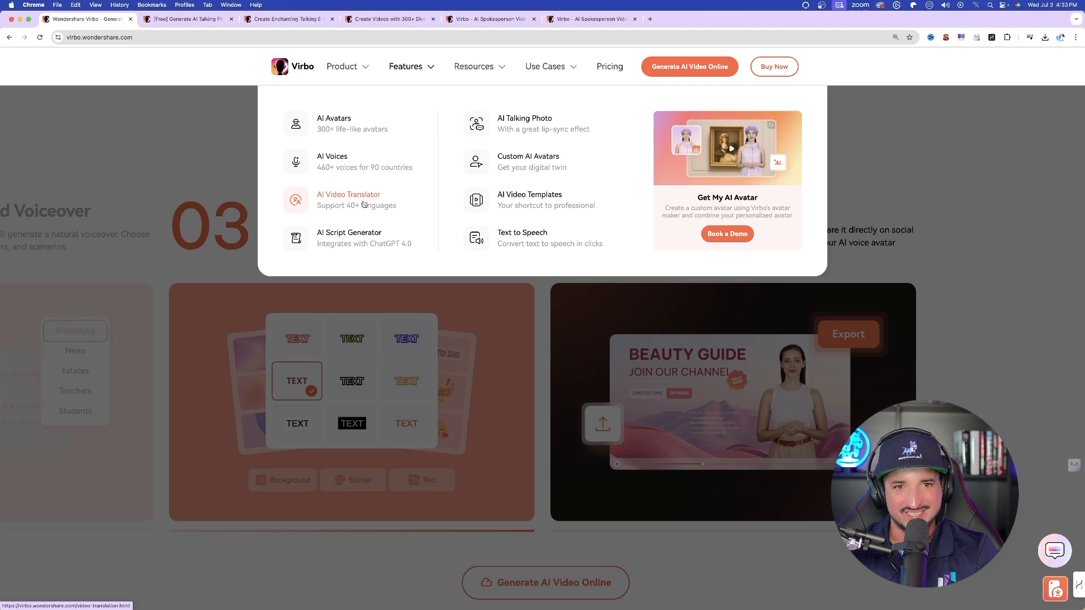
- Go to the AI Video Translator feature page and play the original ThingToCover-Links clip
left_click(349, 199)
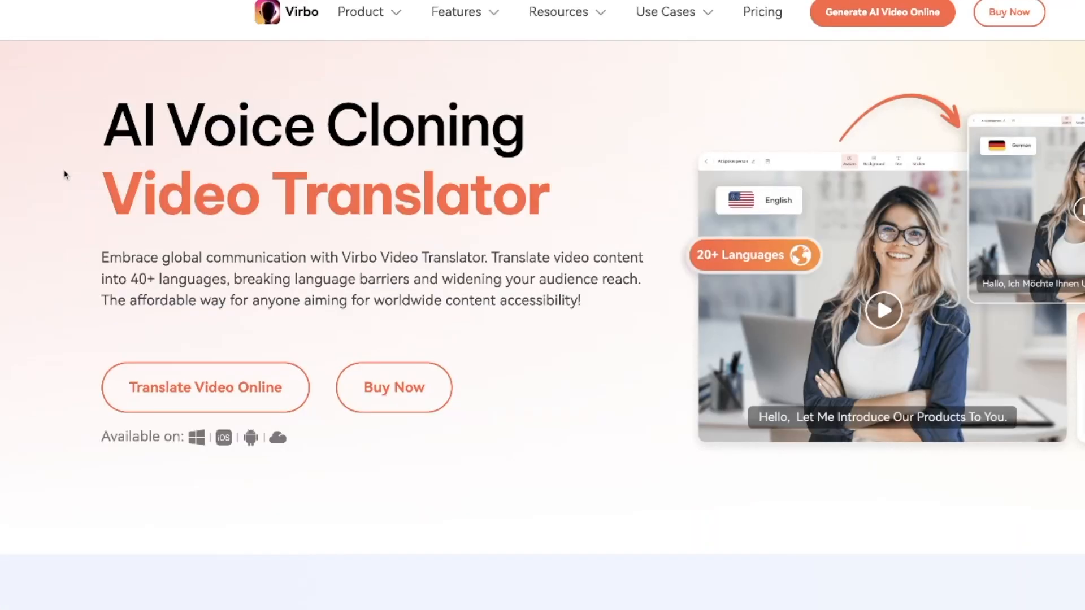
mouse_move(88, 174)
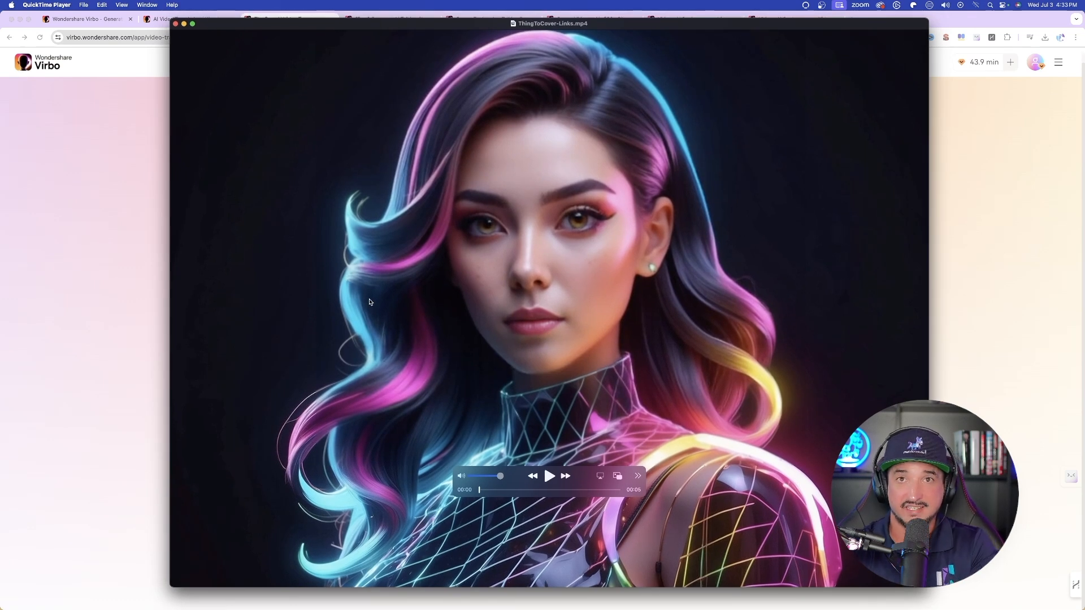
mouse_move(369, 302)
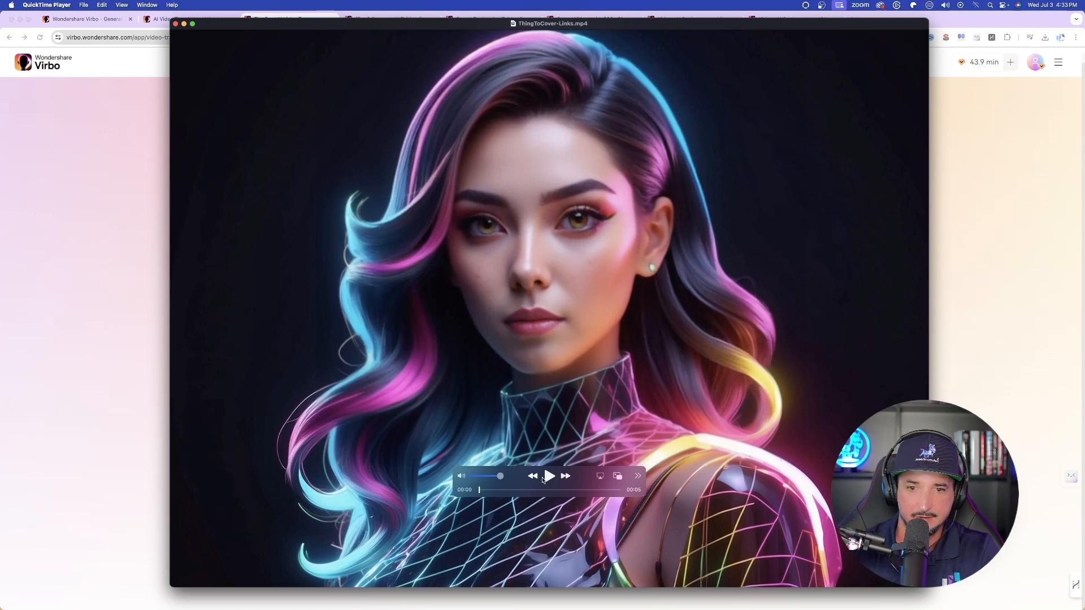
left_click(549, 476)
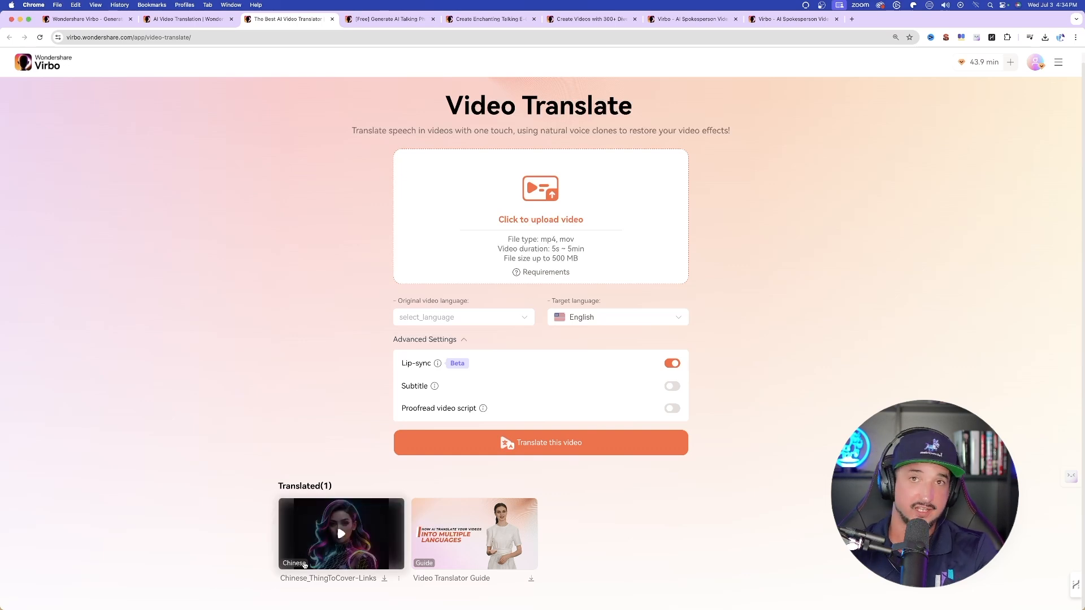
left_click(340, 534)
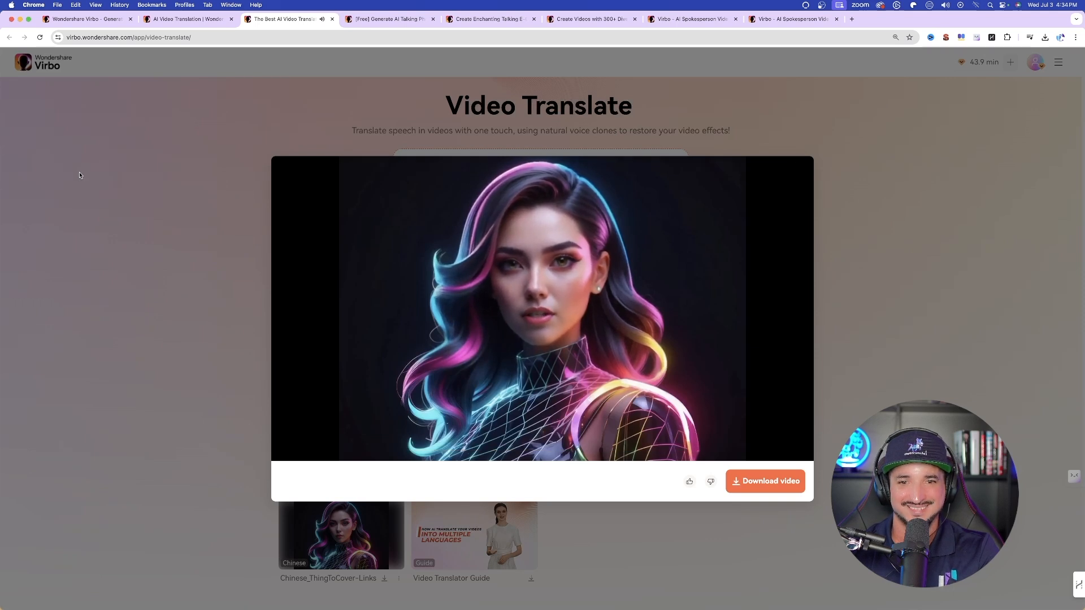
mouse_move(182, 298)
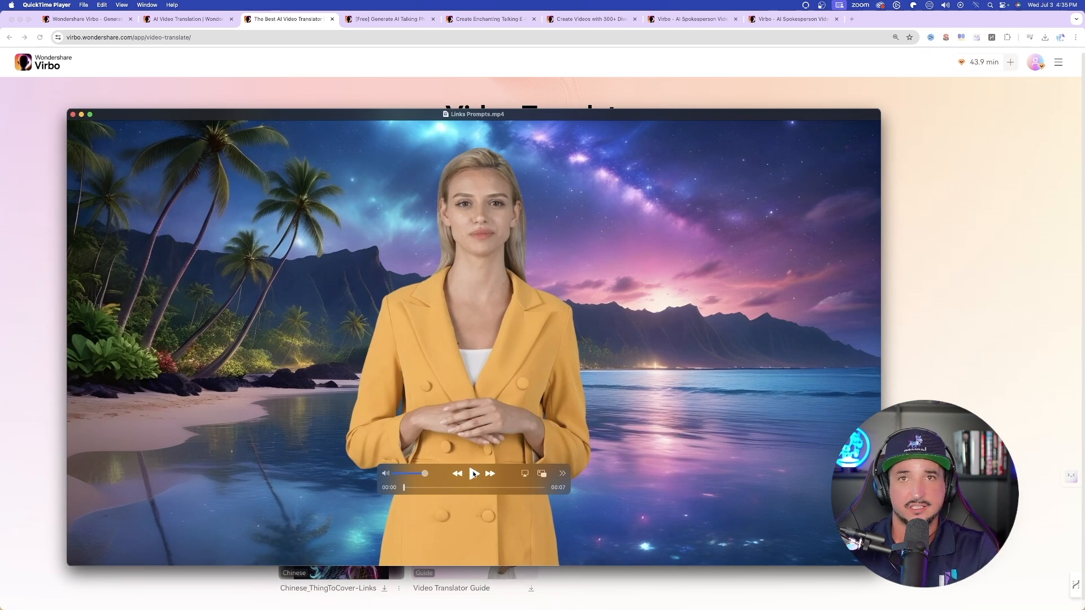
left_click(473, 474)
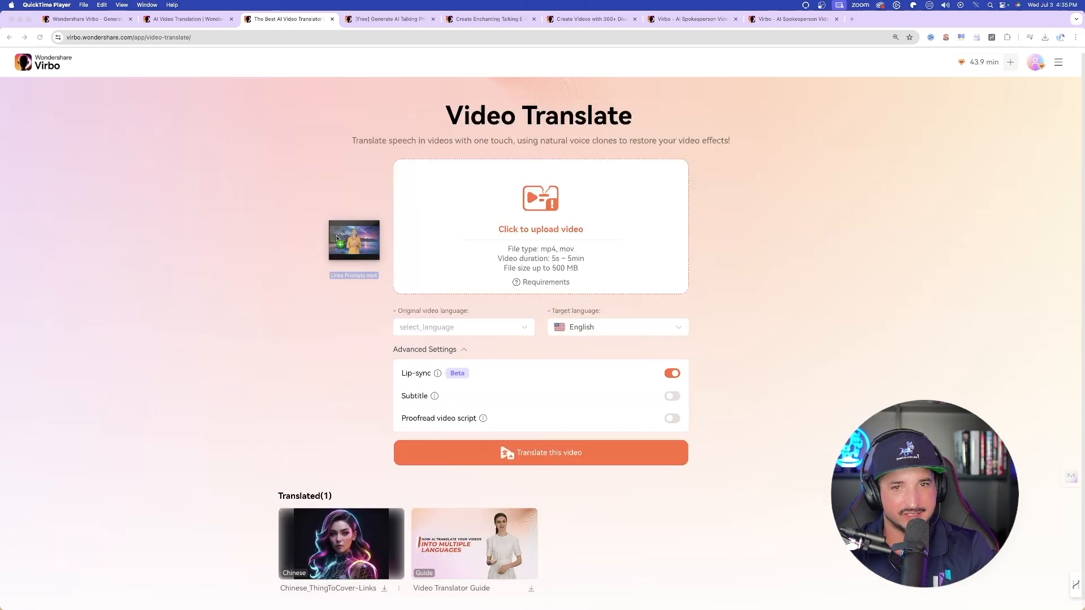
- Upload Links Prompts.mp4 and set Italian as the target language for translation
left_click(540, 229)
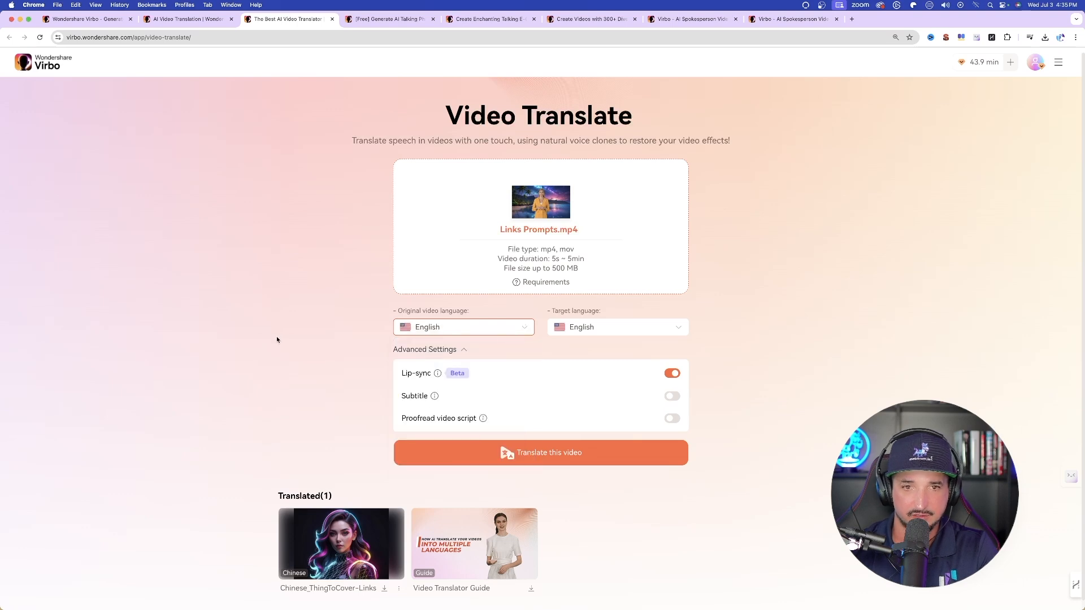
left_click(615, 326)
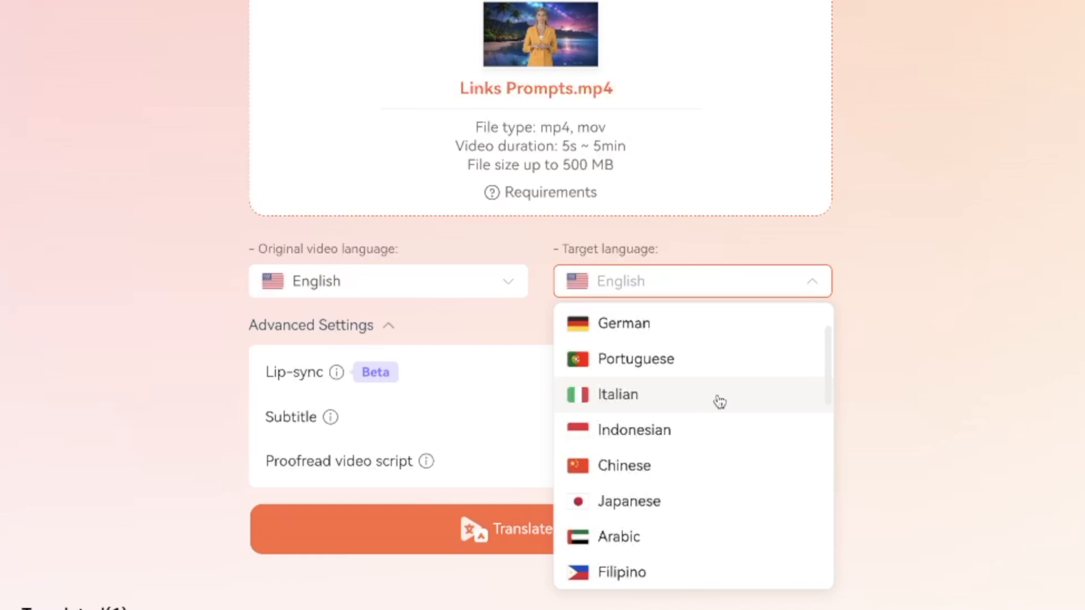
left_click(617, 394)
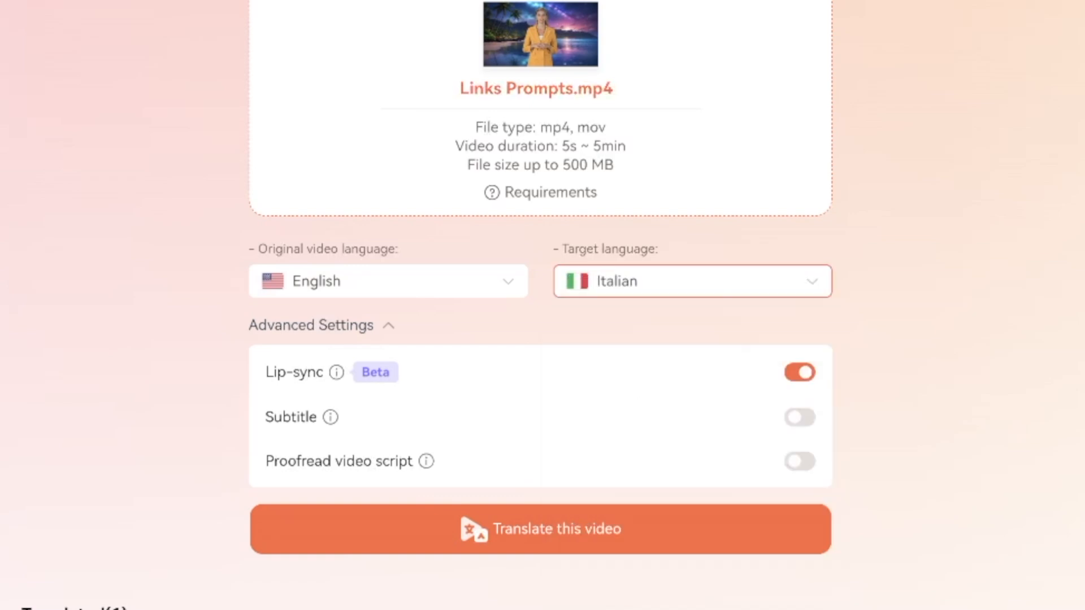
mouse_move(336, 372)
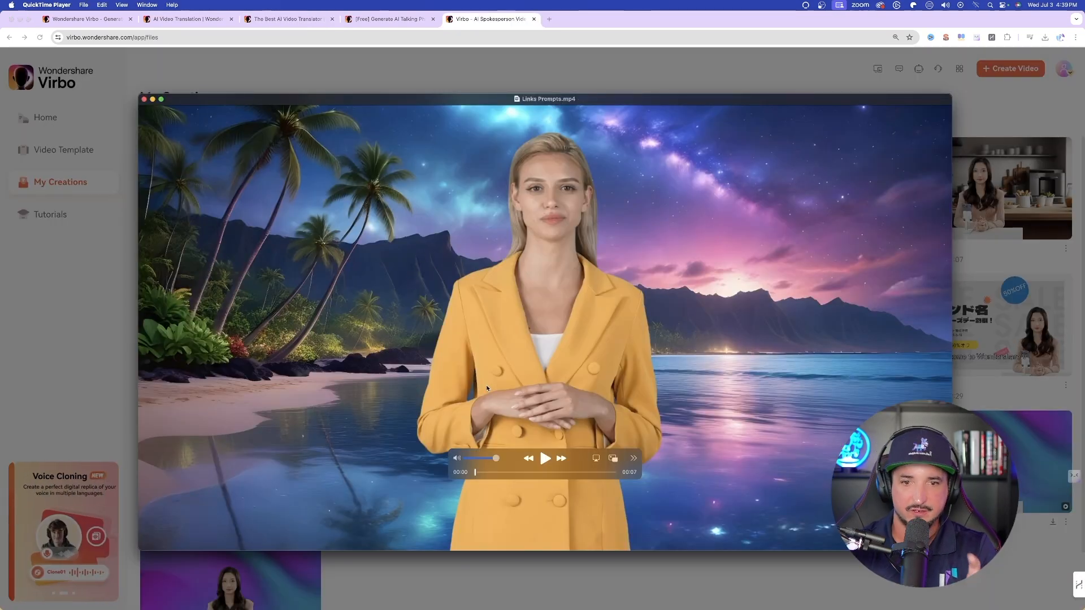
- Play the original English Links Prompts clip to compare with the Italian translation
left_click(545, 458)
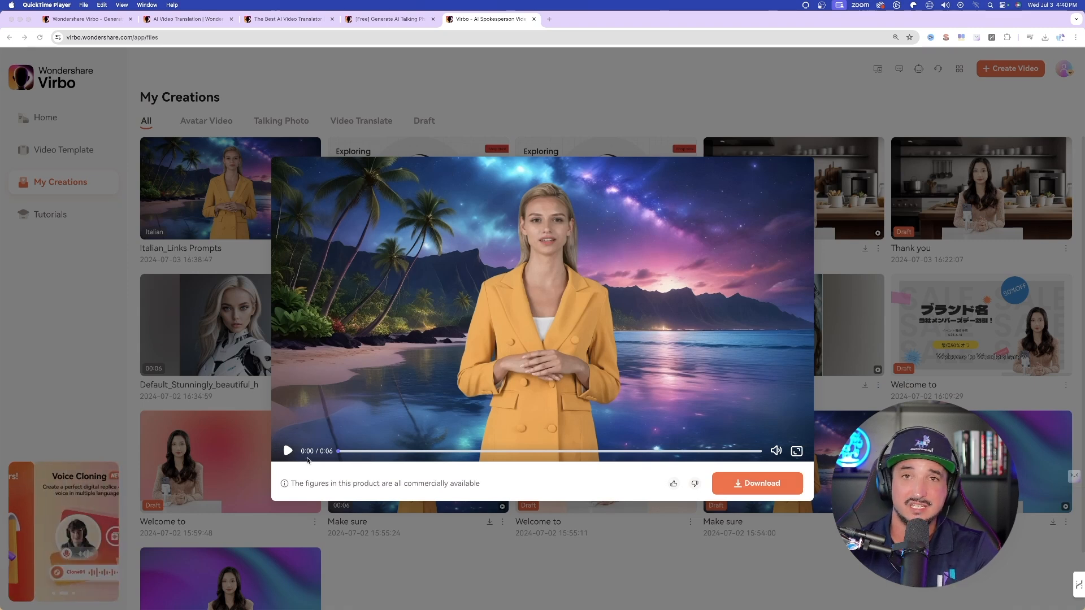
mouse_move(303, 400)
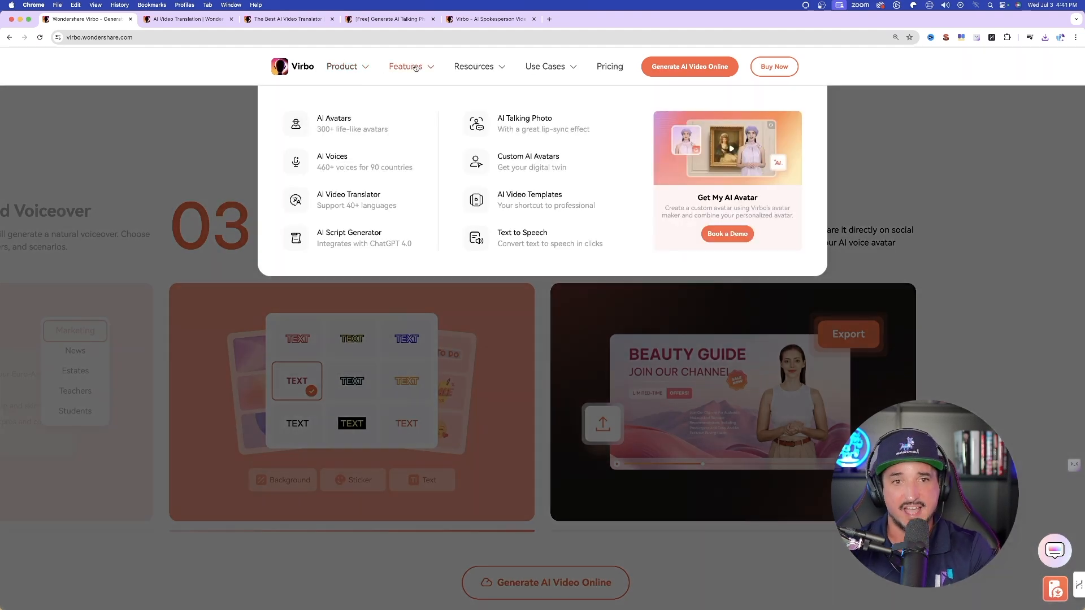
mouse_move(522, 238)
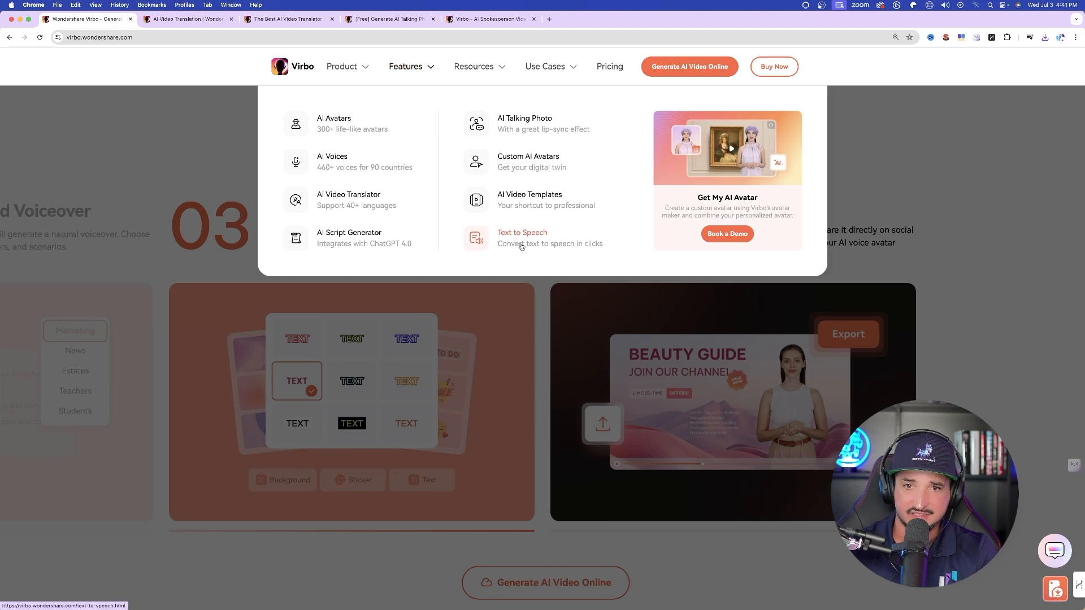
- Go to the AI Text to Speech feature page and try out the tool
left_click(522, 237)
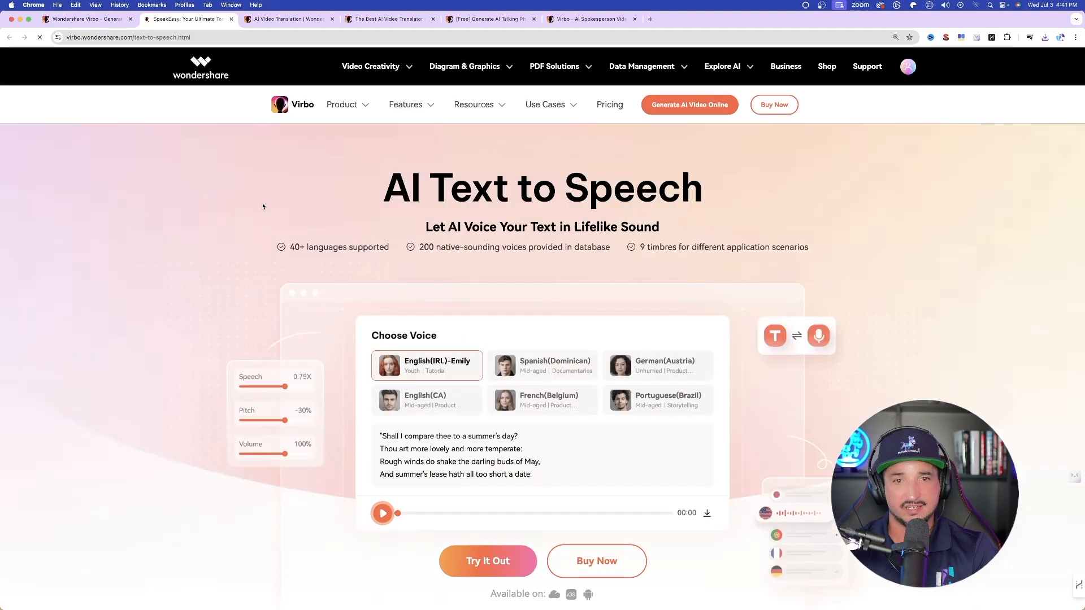
scroll("down", 3)
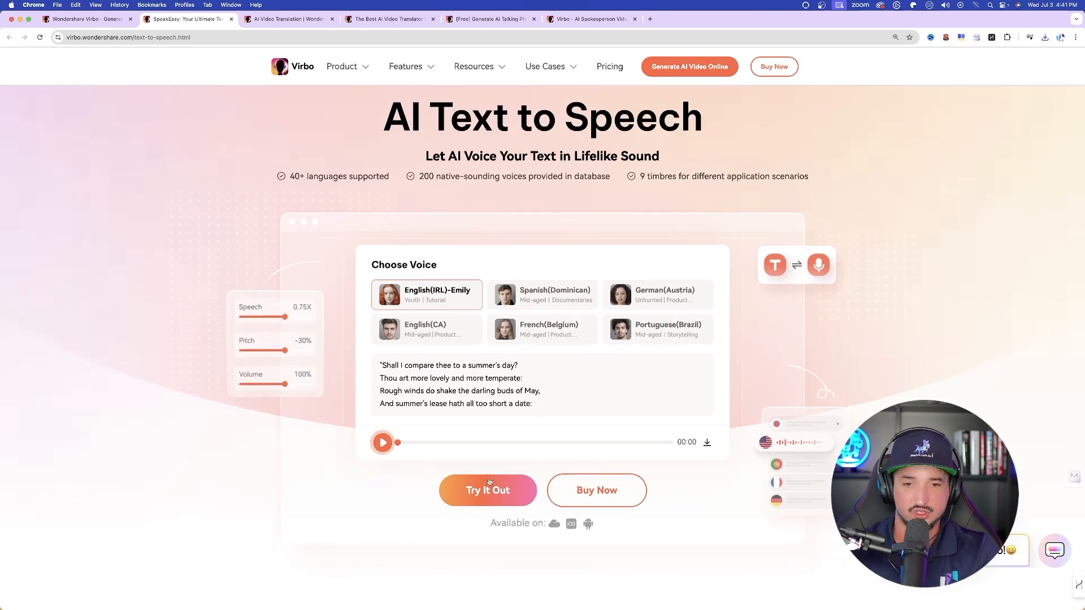
left_click(488, 489)
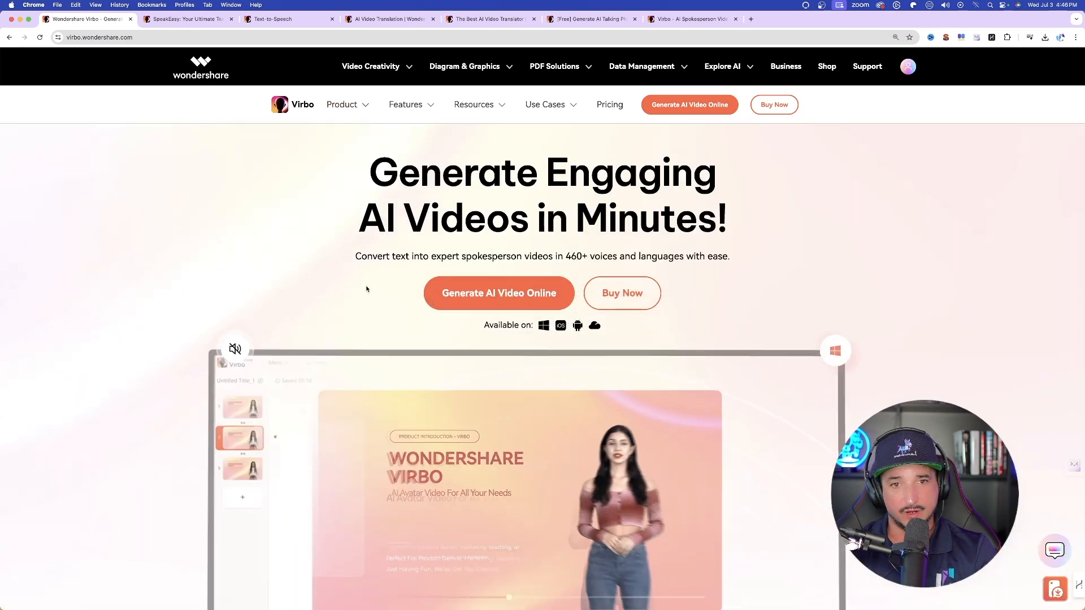
- On the Virbo Live page, reach the live shopping setup guide and show step 2, choosing AI streamers and background
left_click(499, 292)
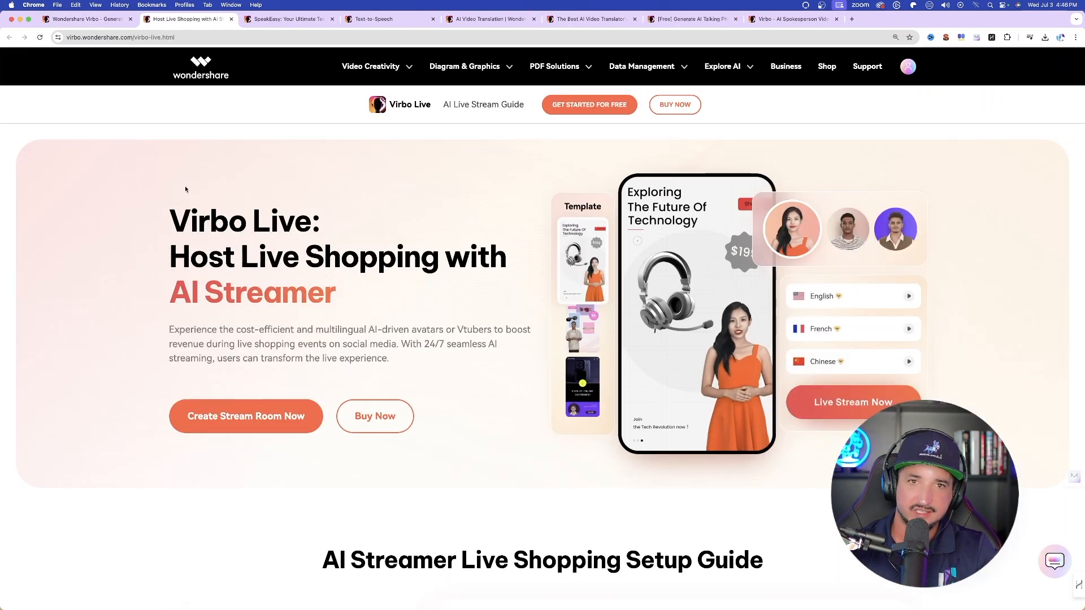
scroll("down", 3)
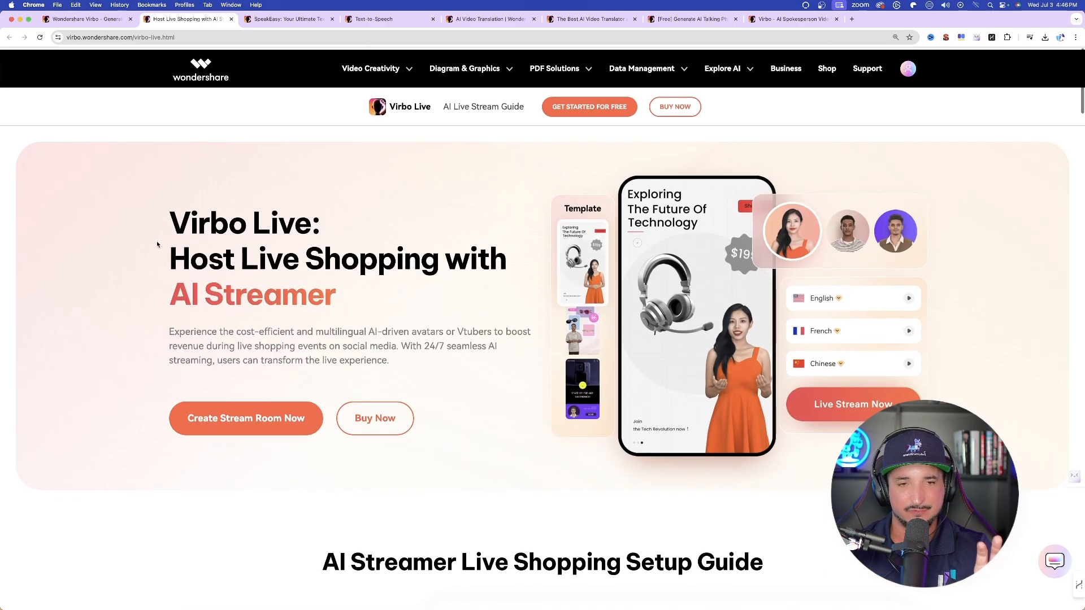
scroll("down", 3)
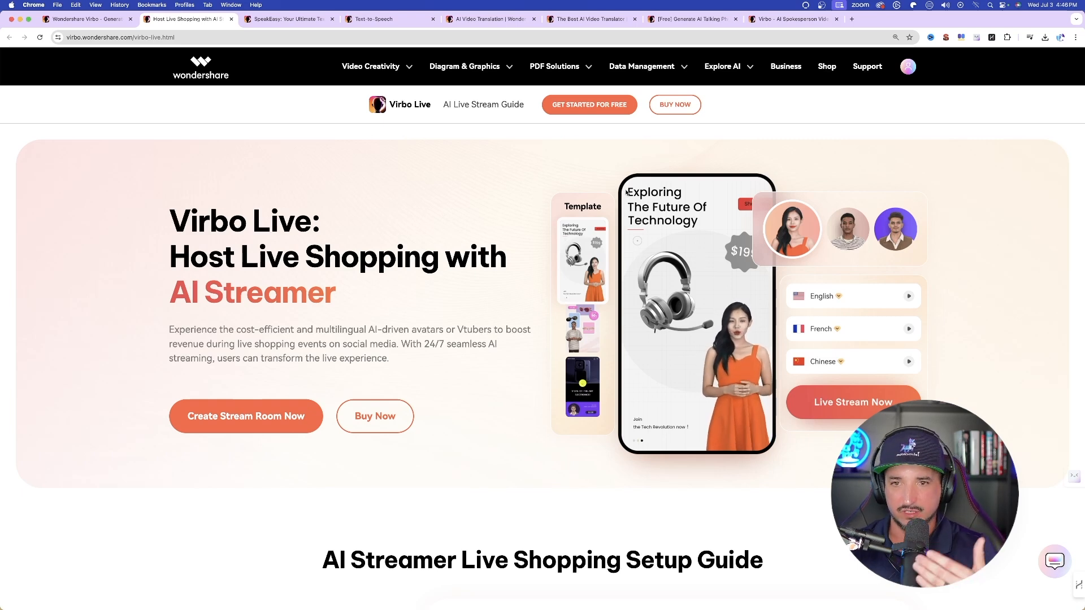
scroll("down", 3)
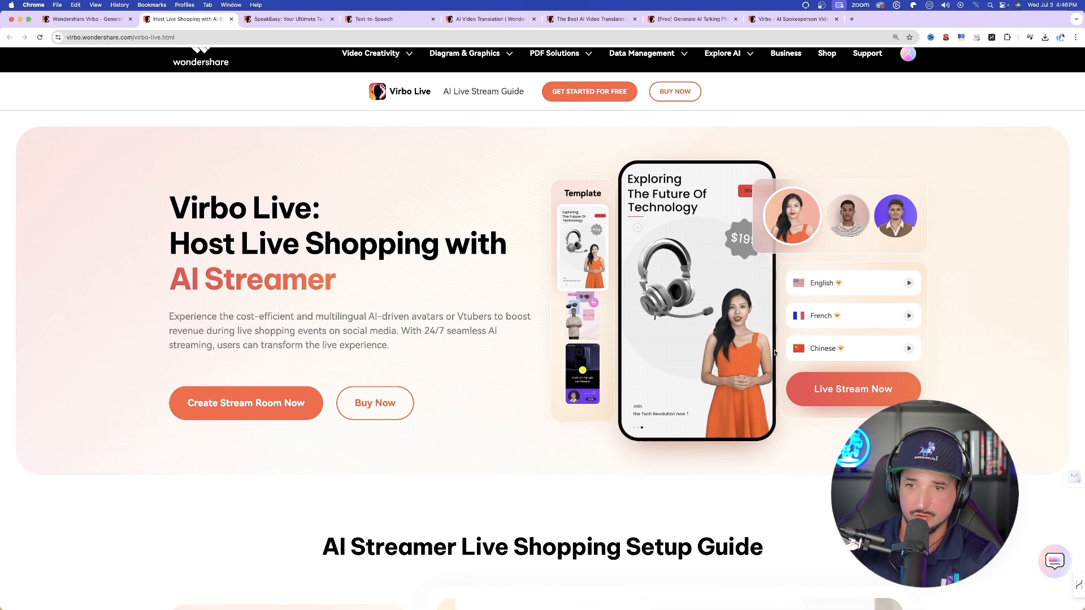
scroll("down", 3)
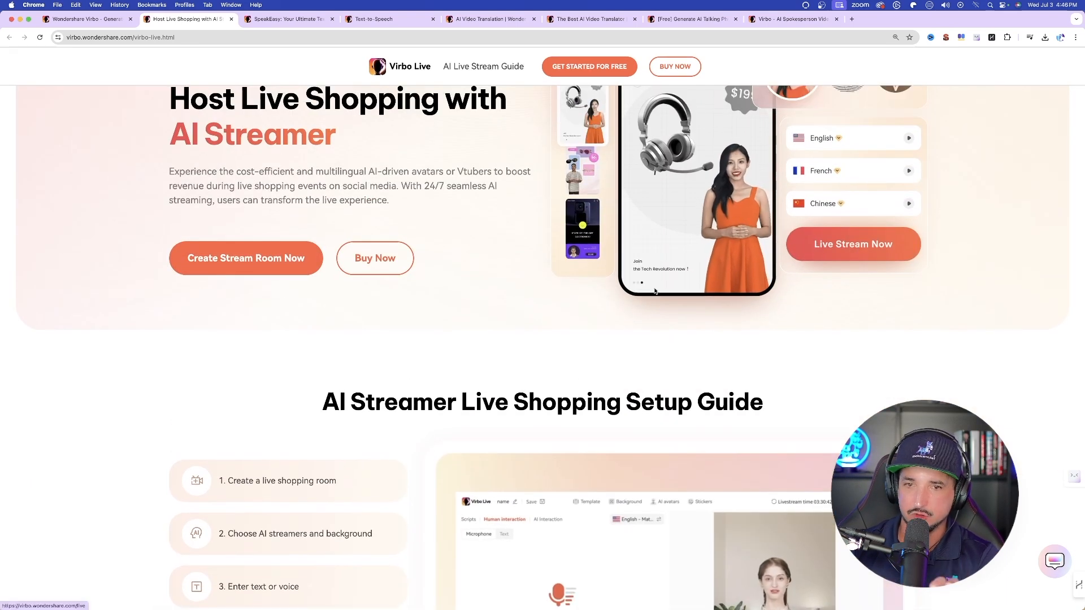
scroll("down", 3)
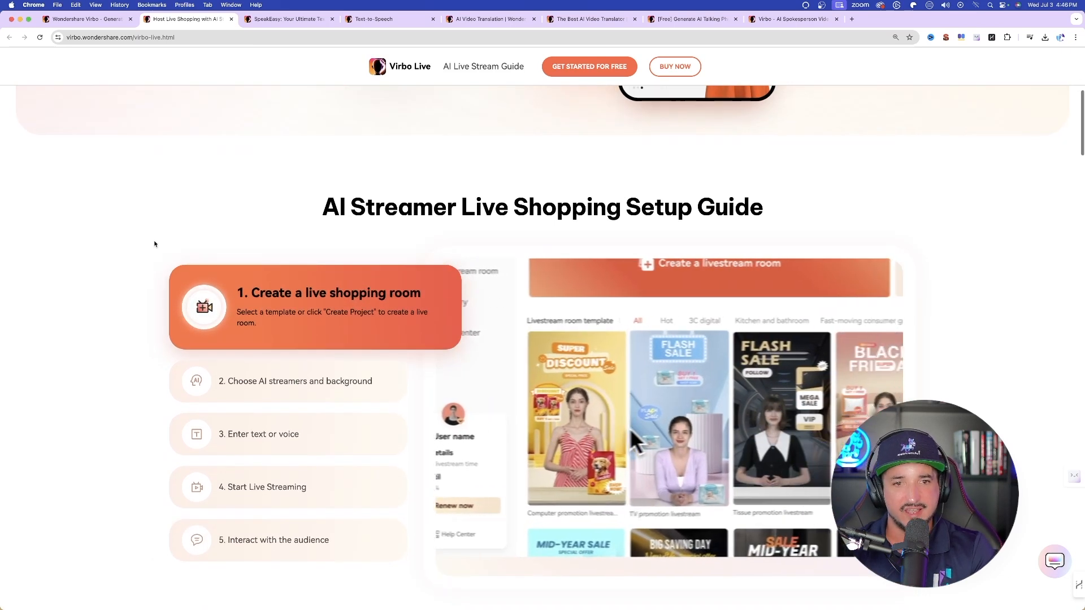
scroll("down", 3)
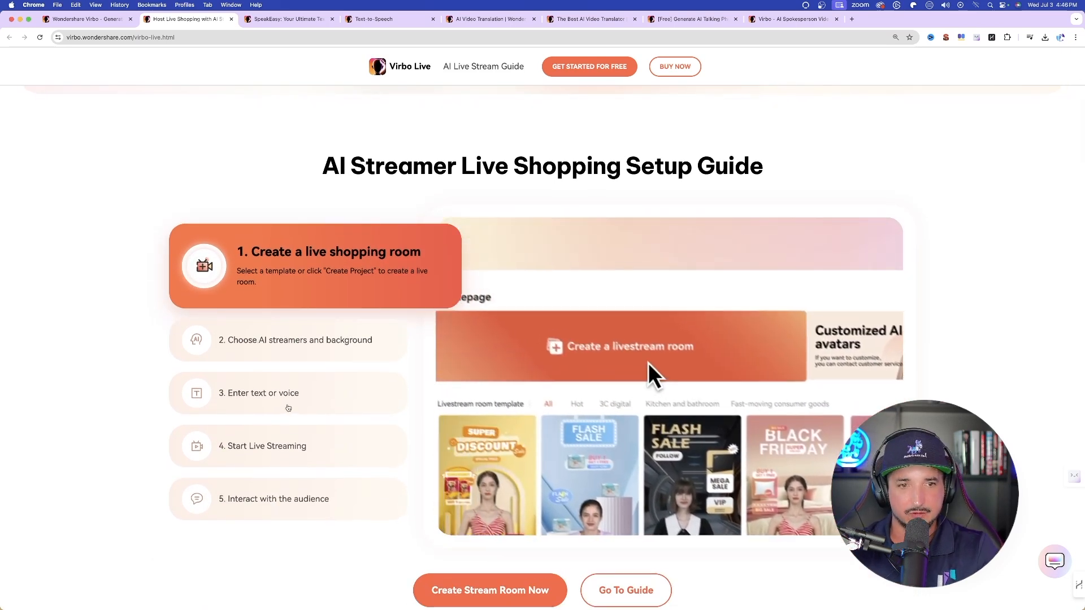
left_click(286, 341)
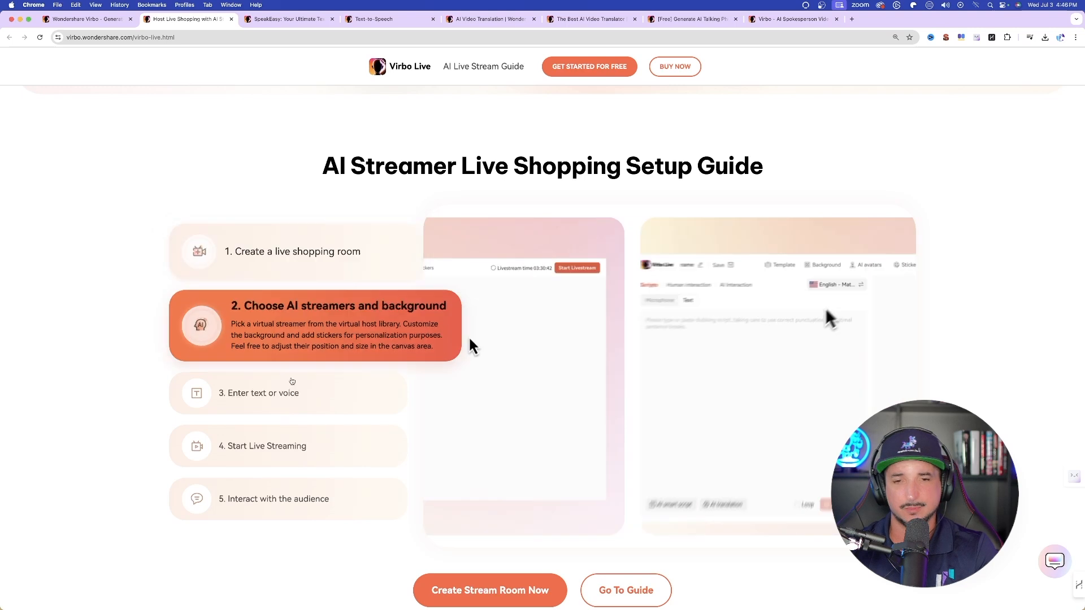